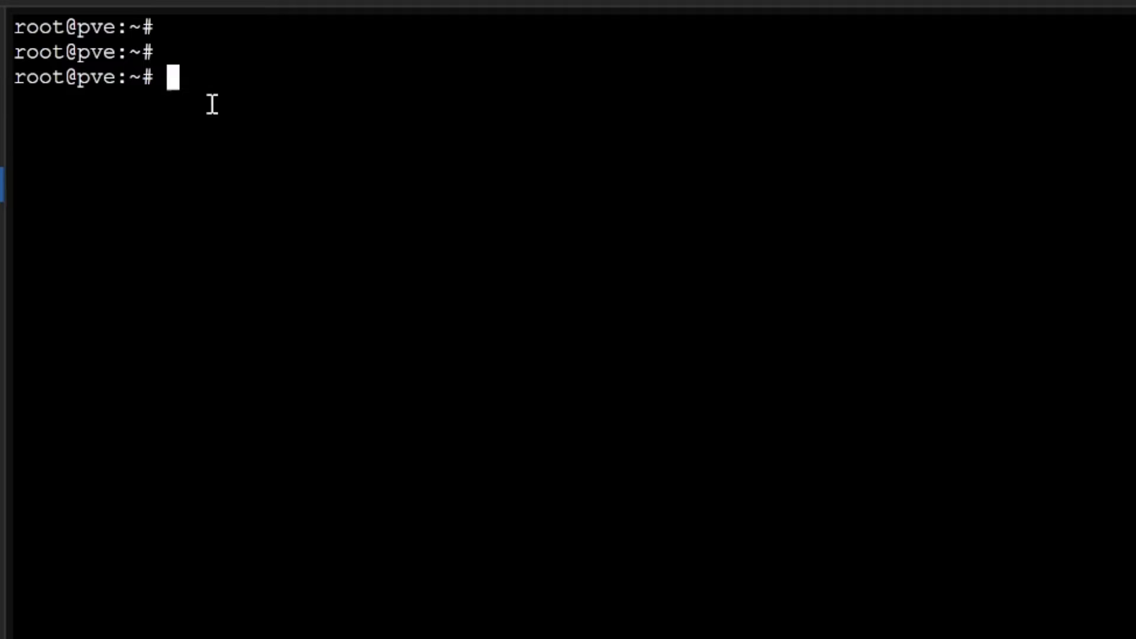
Run pvecm status and qm list, then issue qm start for the stopped VM 105
type("pvecm")
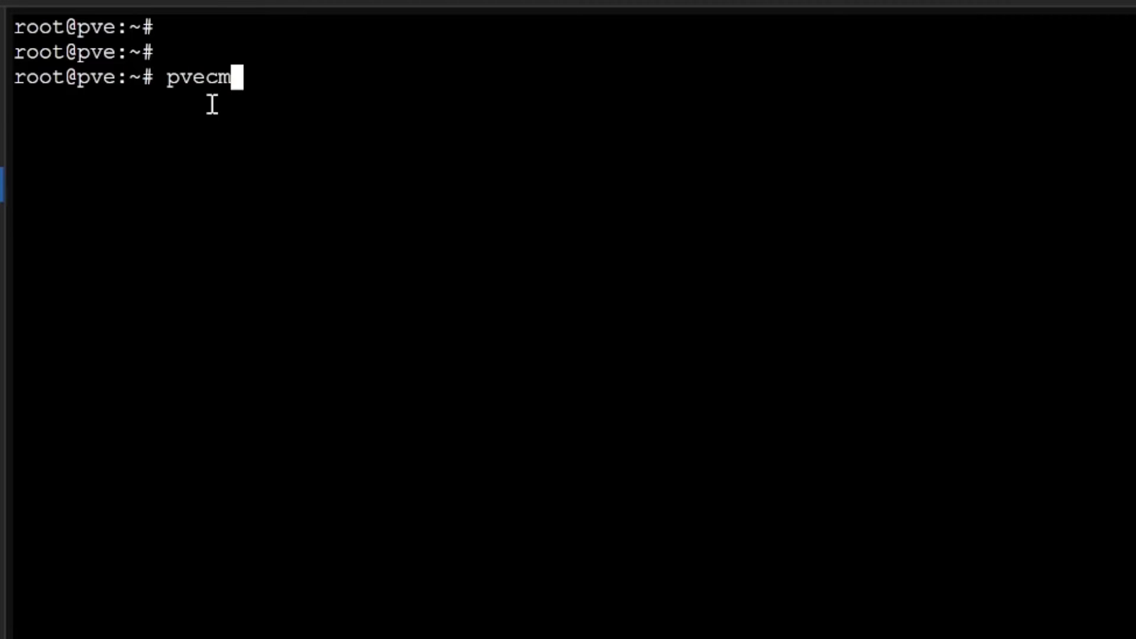
type("status")
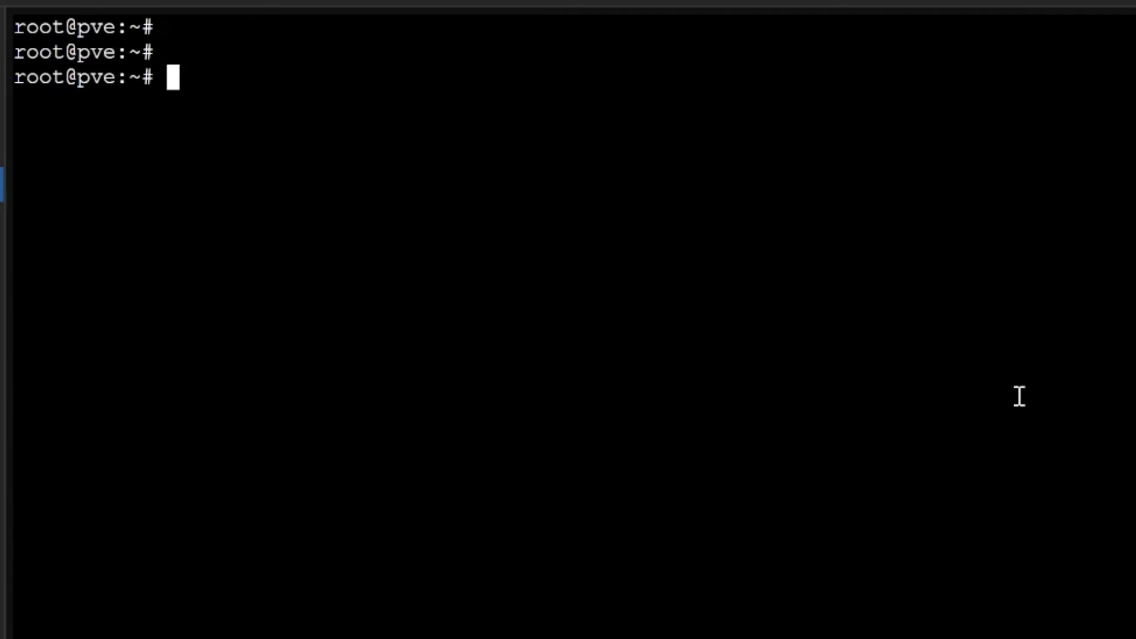
type("qm")
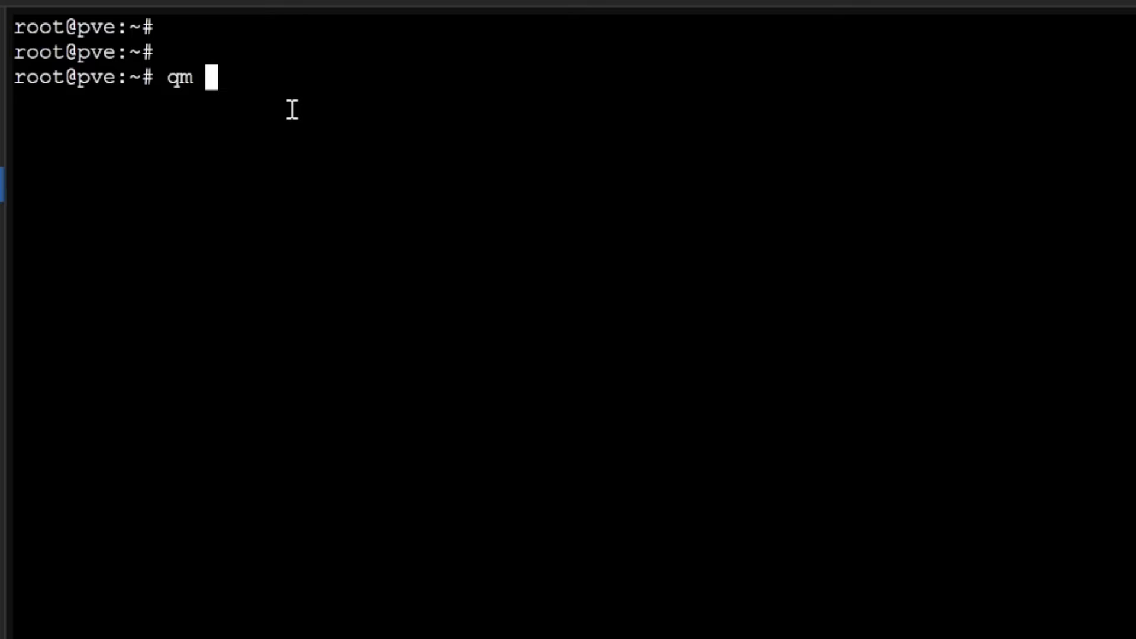
type("list")
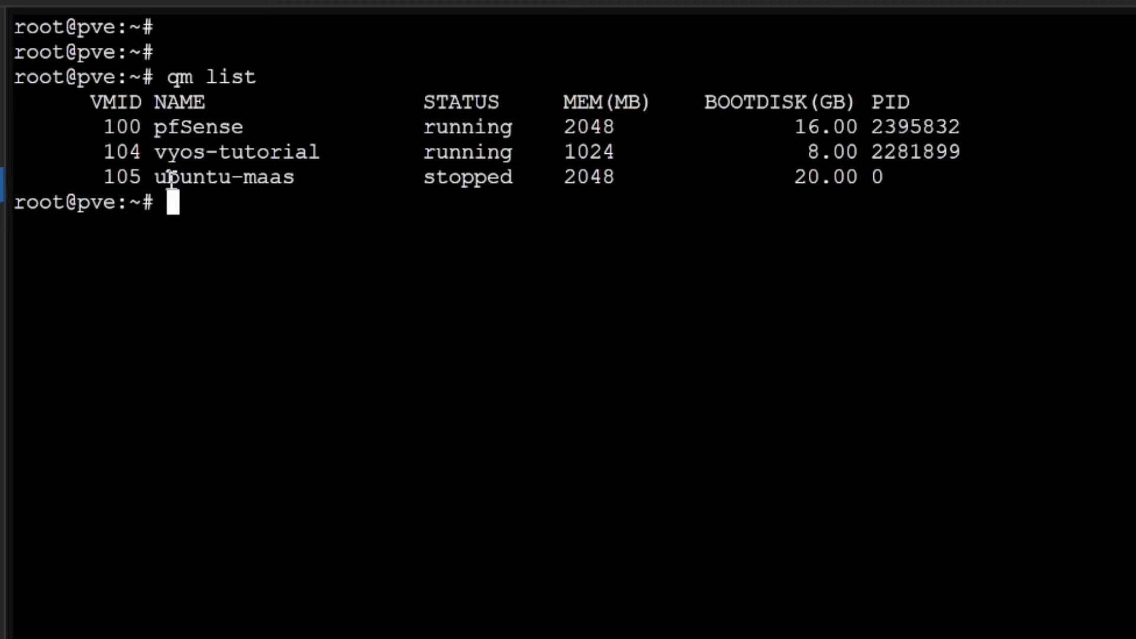
mouse_move(264, 225)
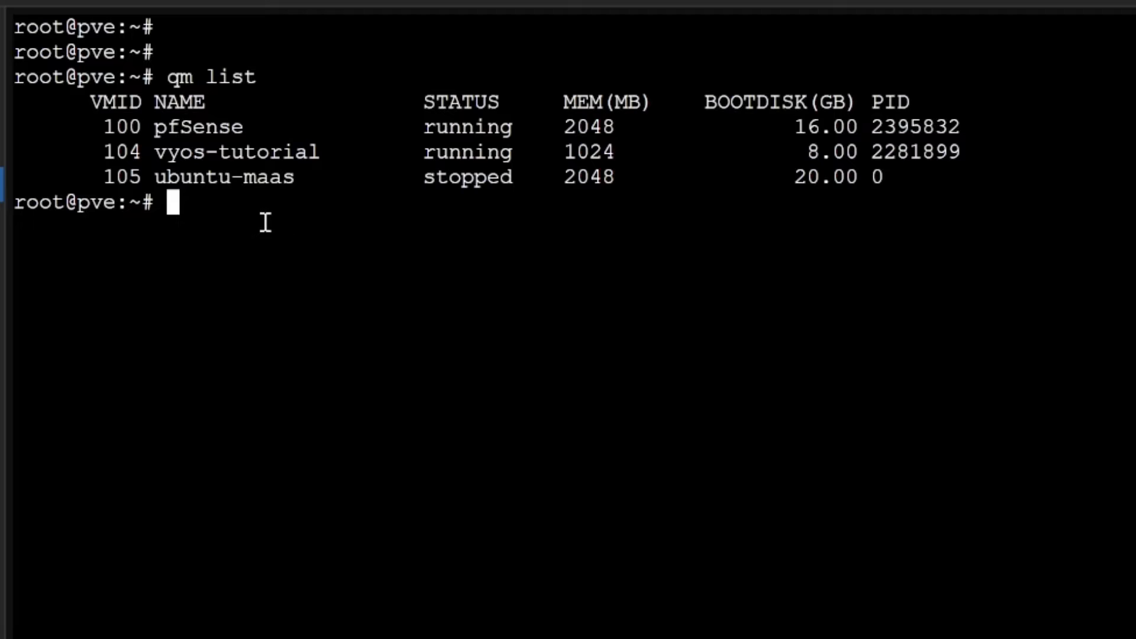
type("qm")
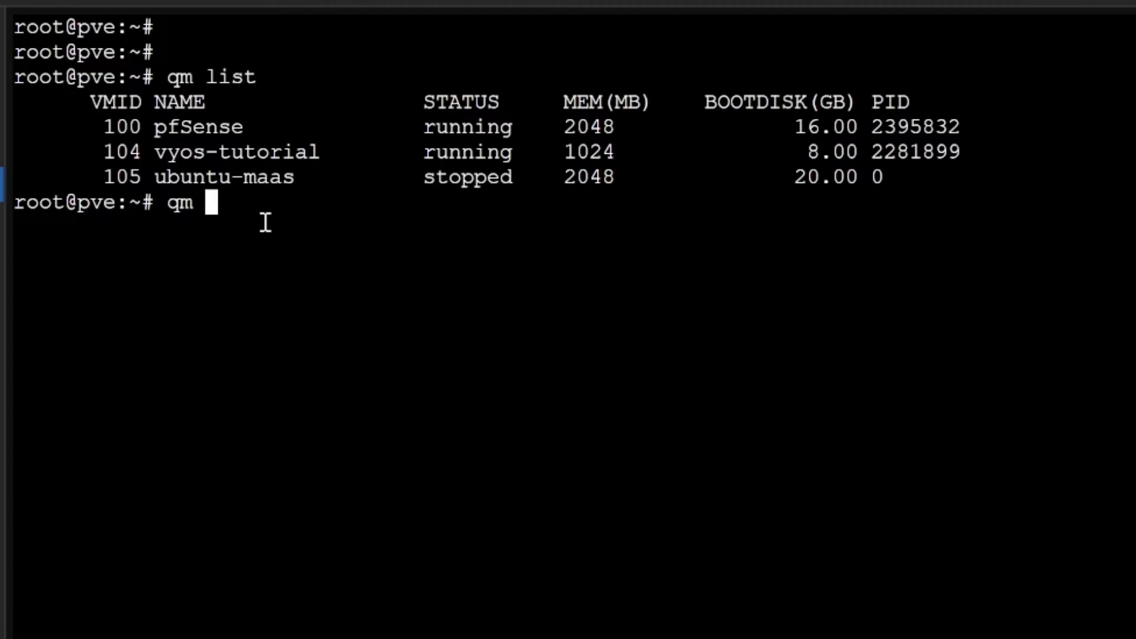
type("start")
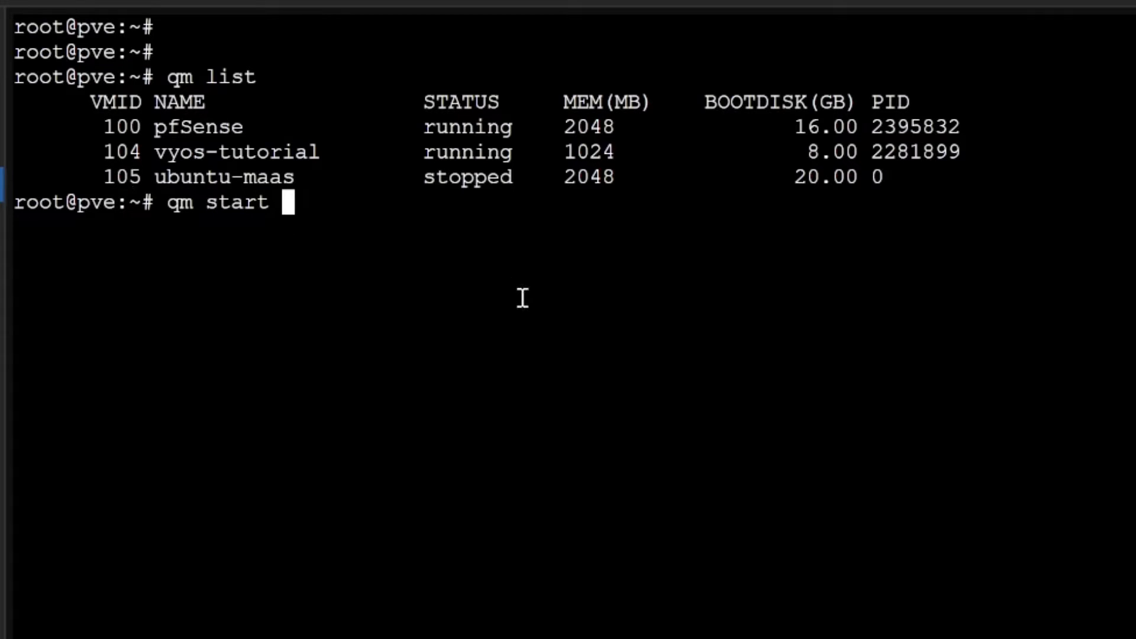
type("105")
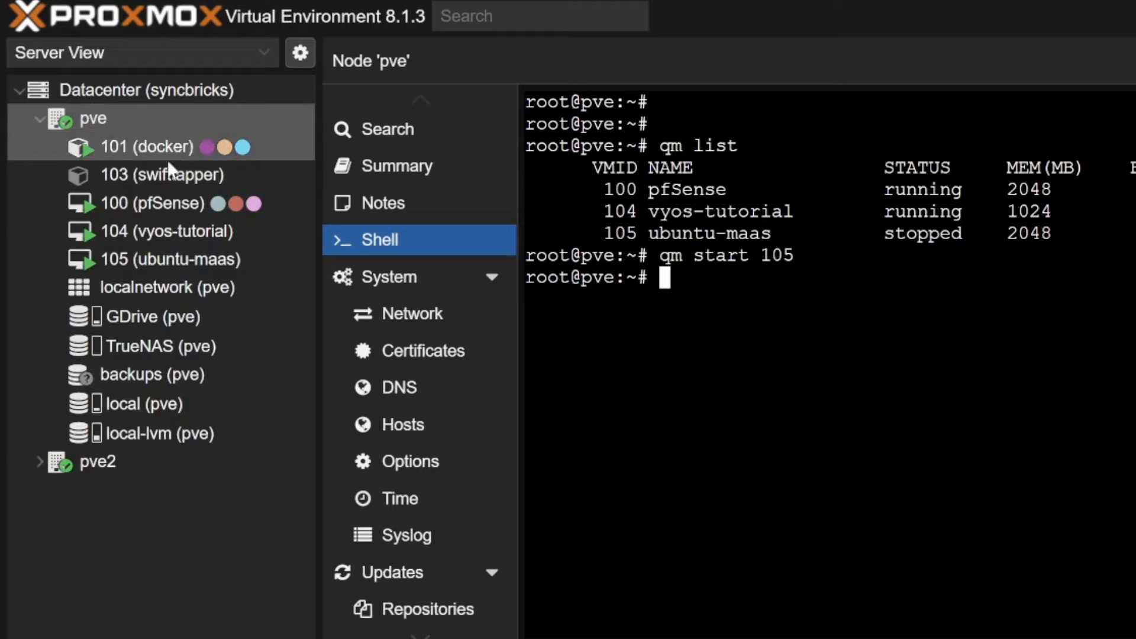
mouse_move(152, 121)
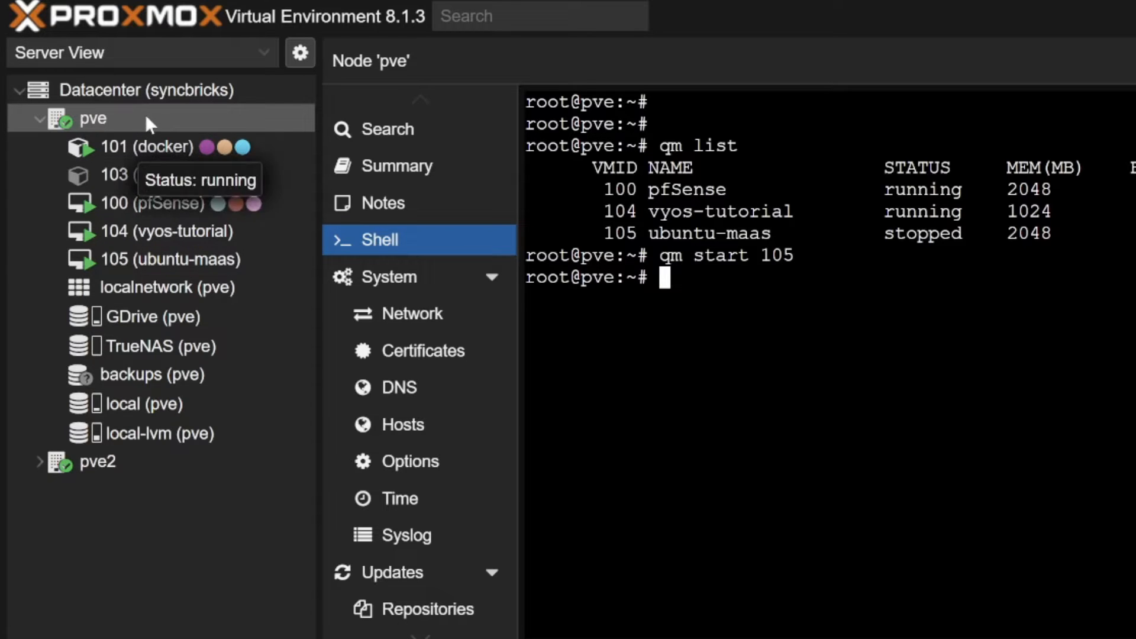
mouse_move(592, 266)
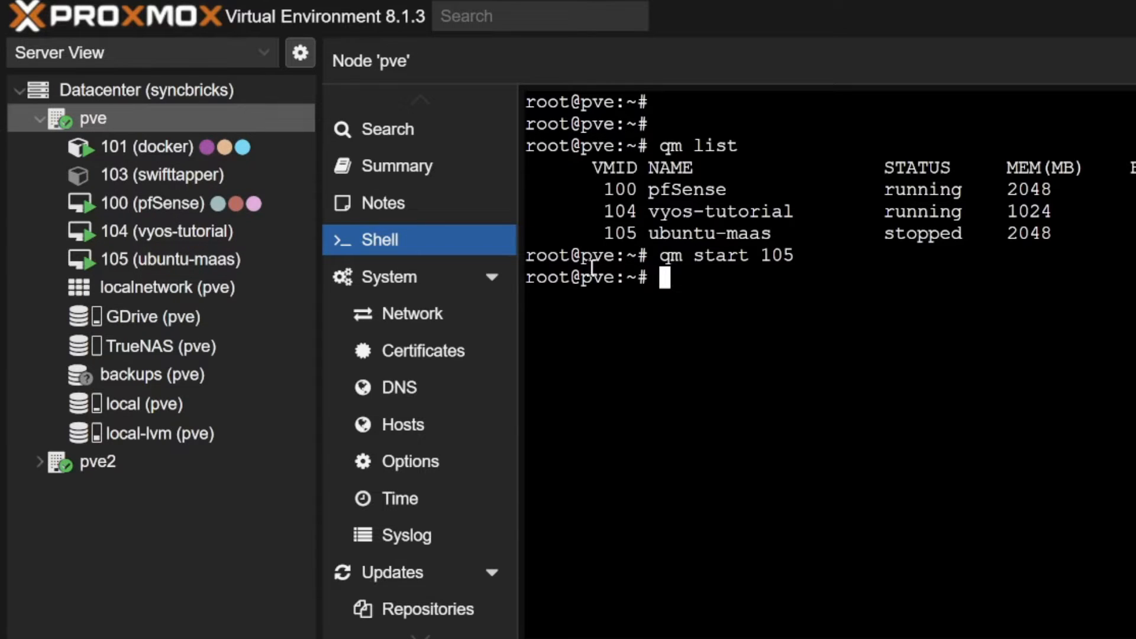
mouse_move(656, 285)
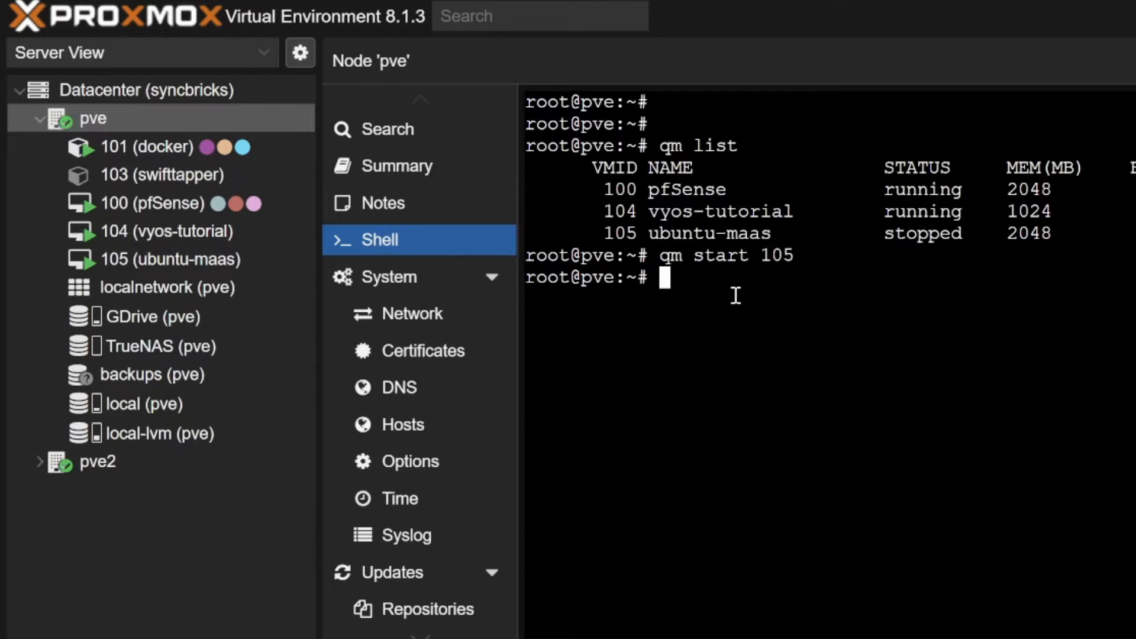
mouse_move(775, 339)
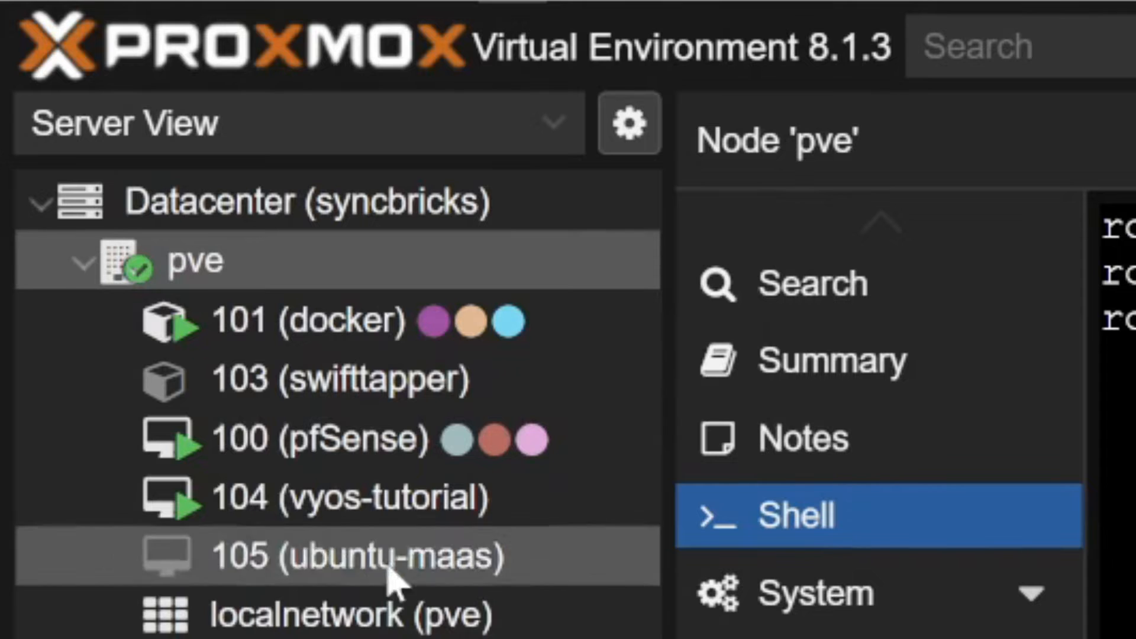
Reboot VM 104 (vyos-tutorial) with qm reboot and check its status in the resource tree
type("qm reboot 104")
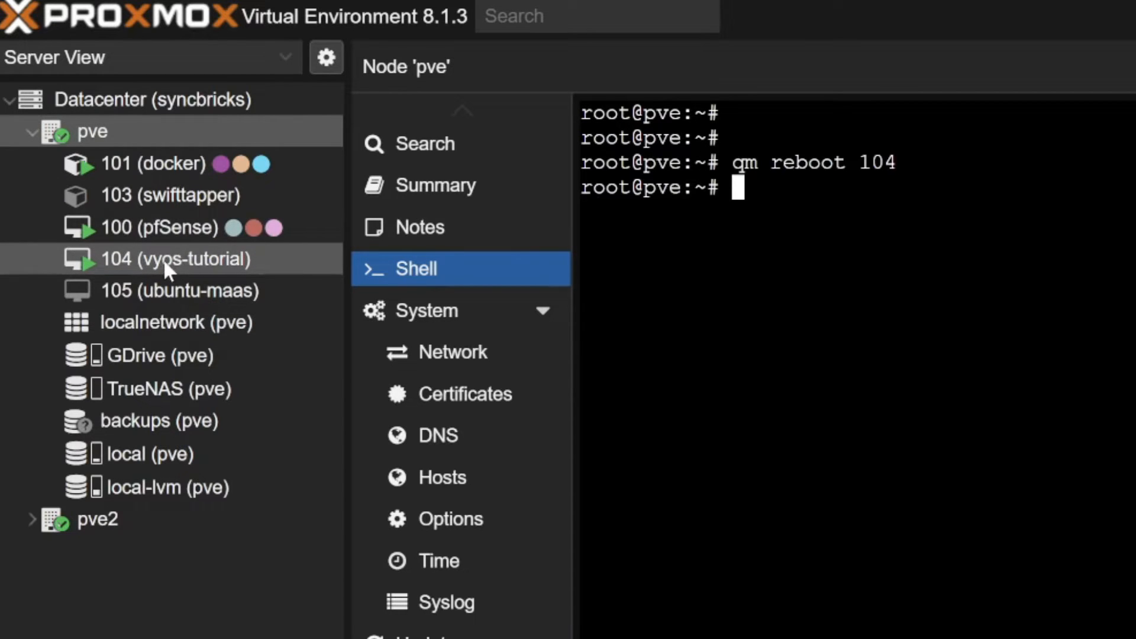
mouse_move(174, 259)
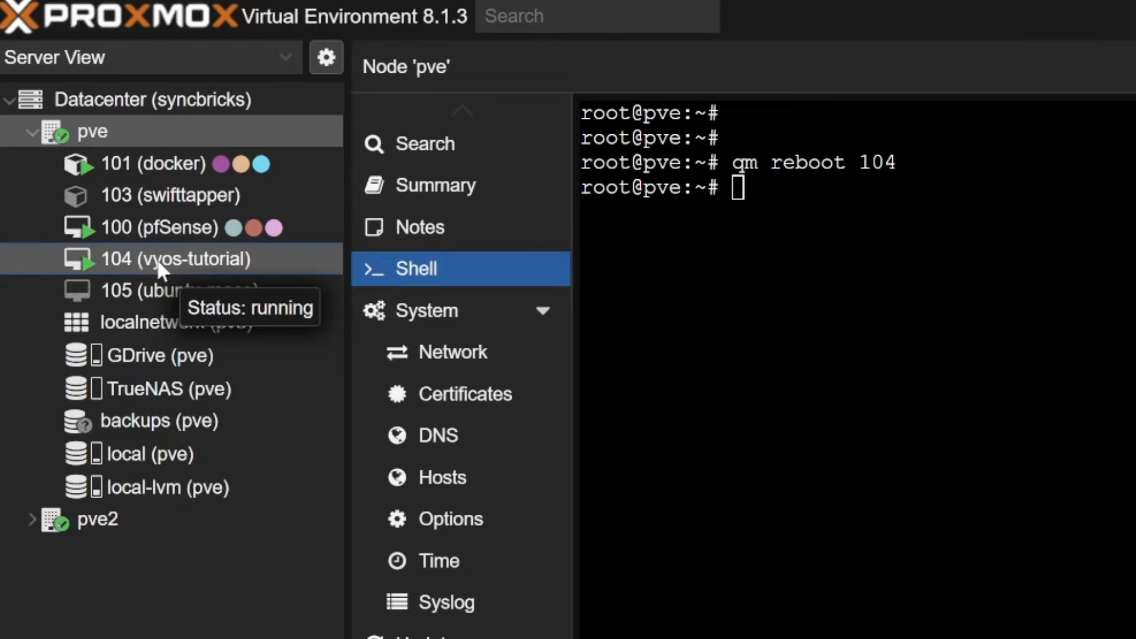
left_click(174, 260)
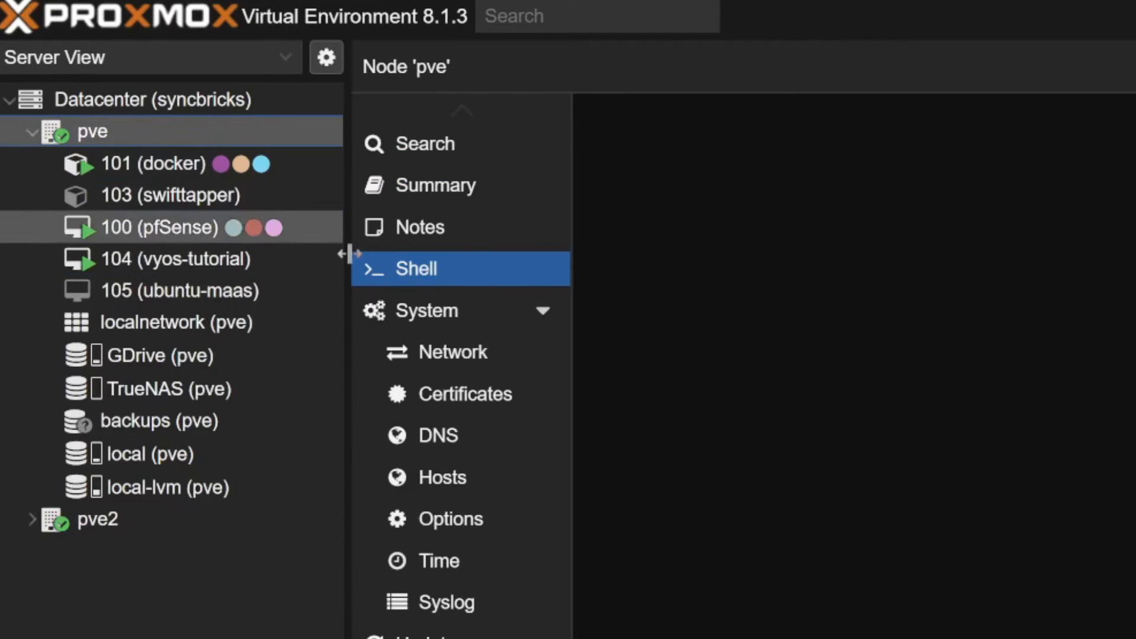
Clone VM 105 to new VM 205 using qm clone
left_click(414, 269)
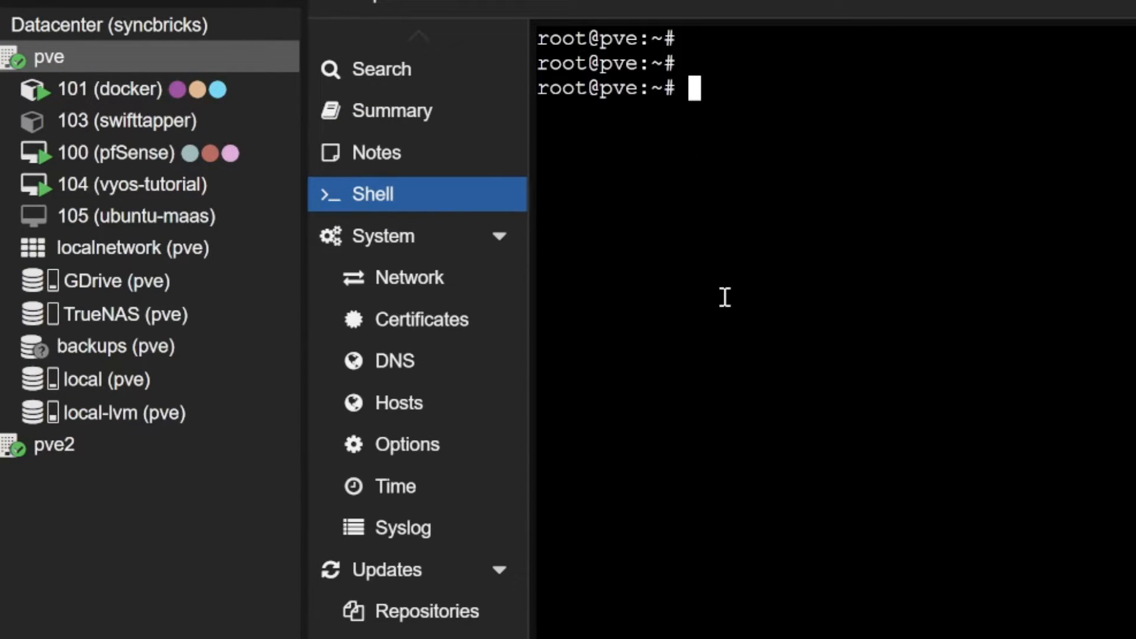
type("qm clone")
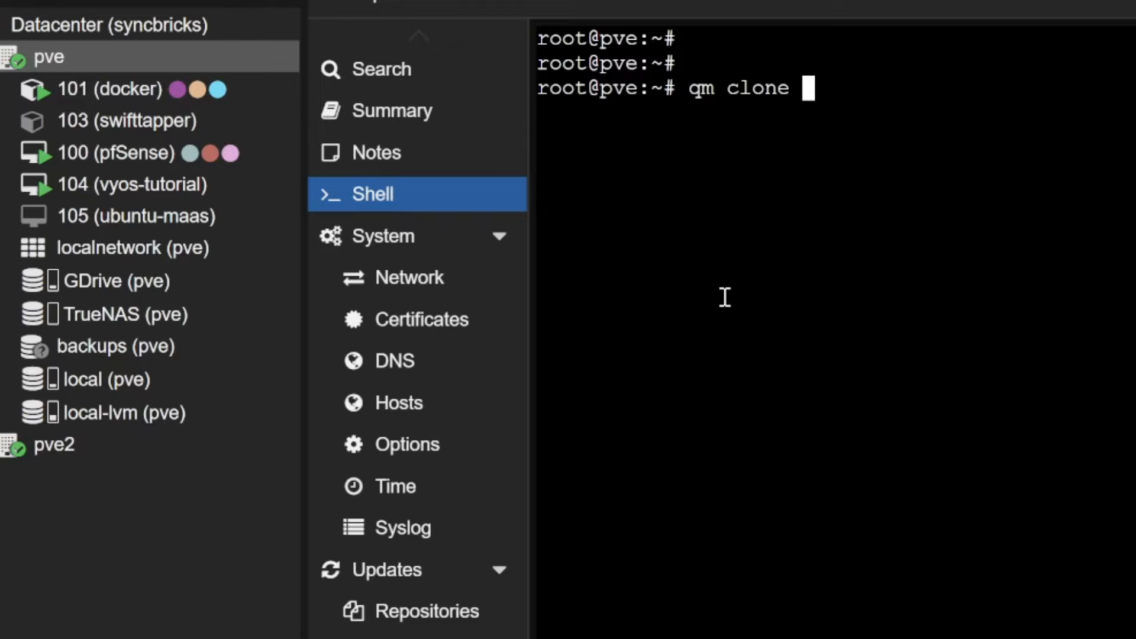
type("105")
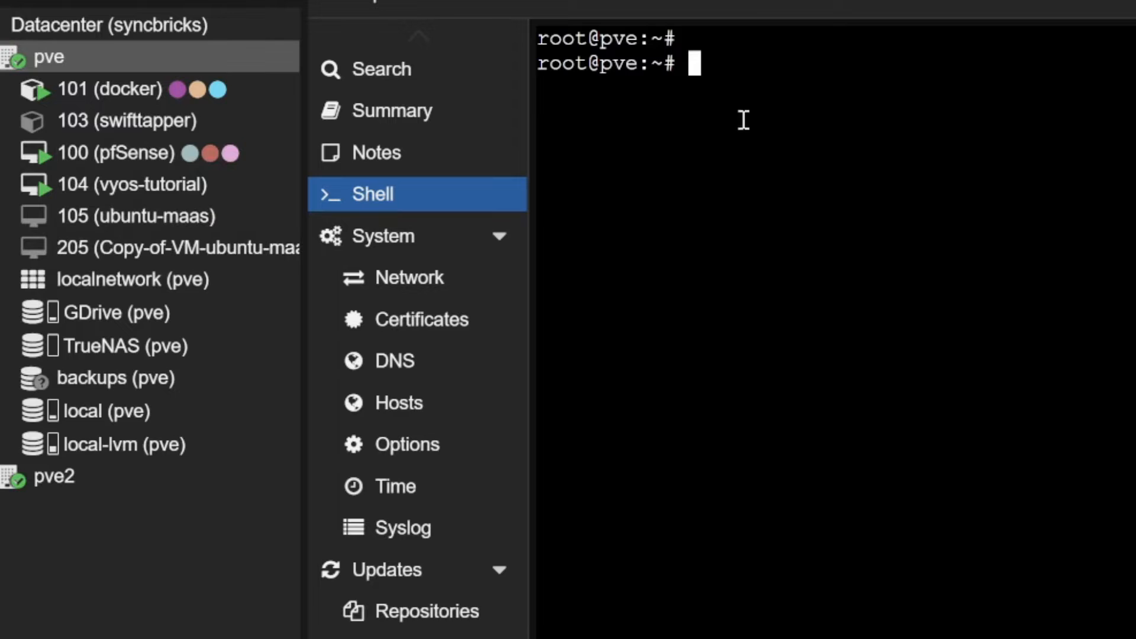
Back up VM 100 with vzdump and change into /var/lib/vz/dump
type("vz")
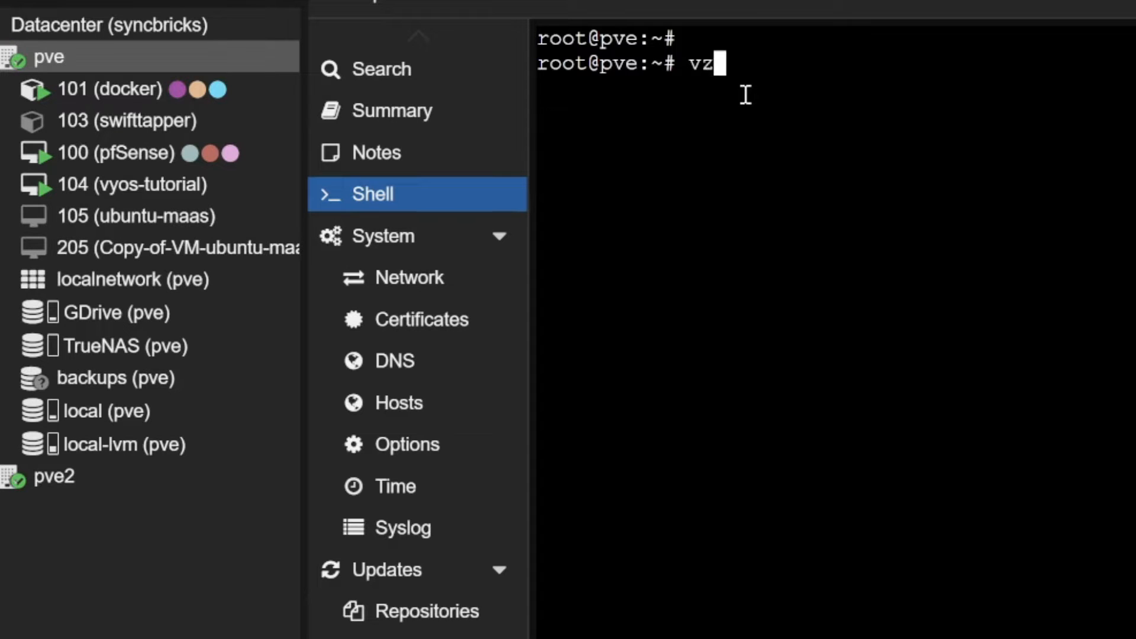
type("dump 10")
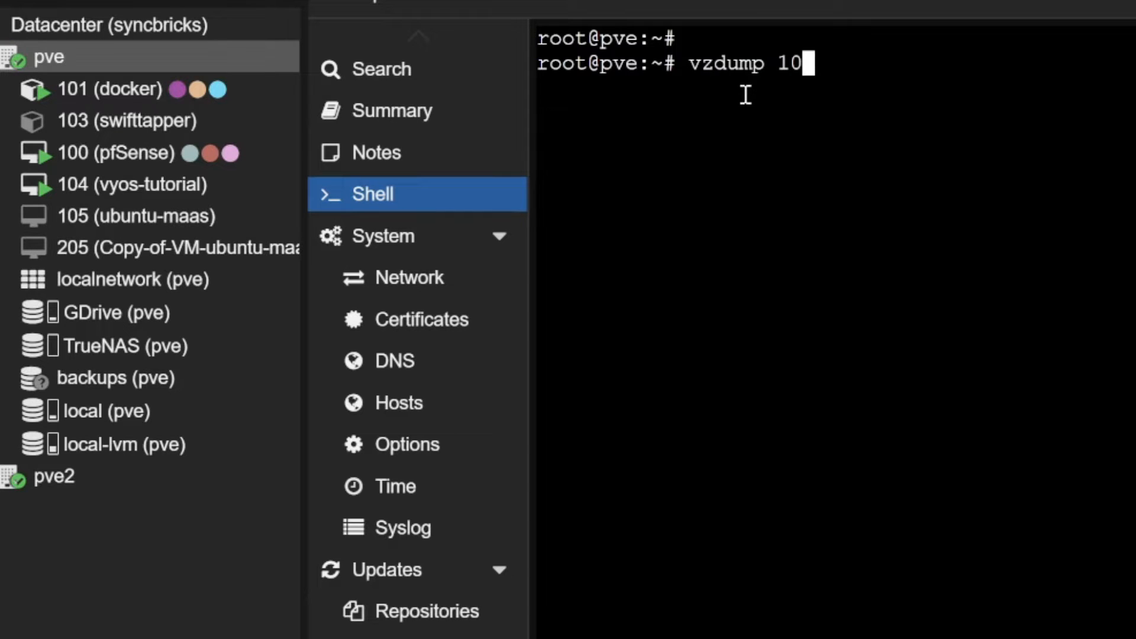
type("0")
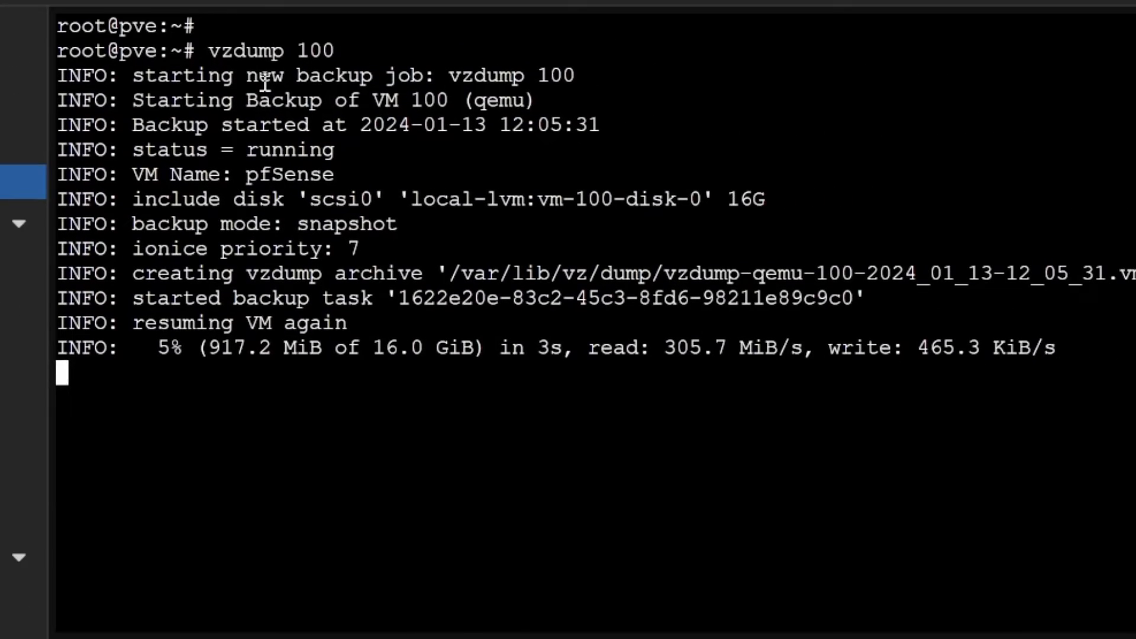
scroll("down", 3)
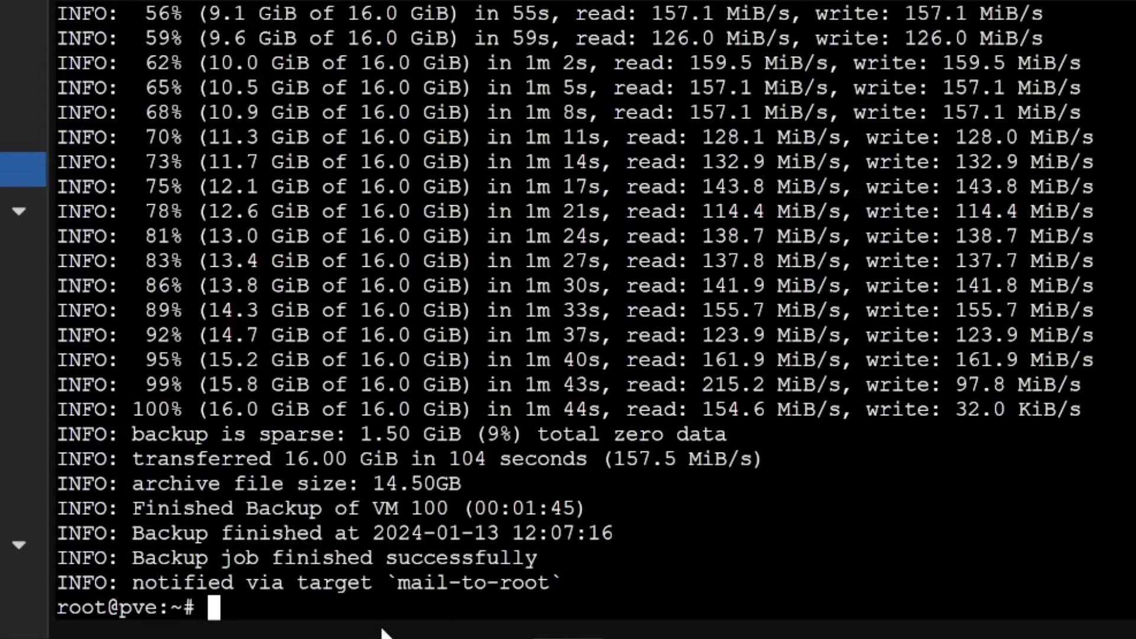
type("cd /var.")
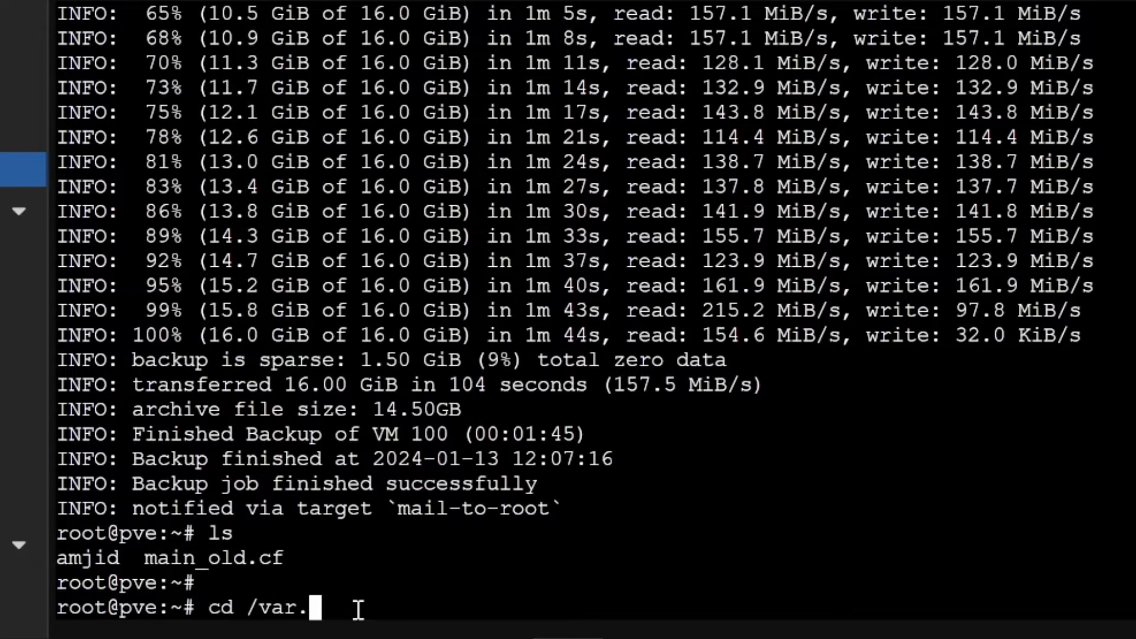
type("lib/vz")
type("cd dump")
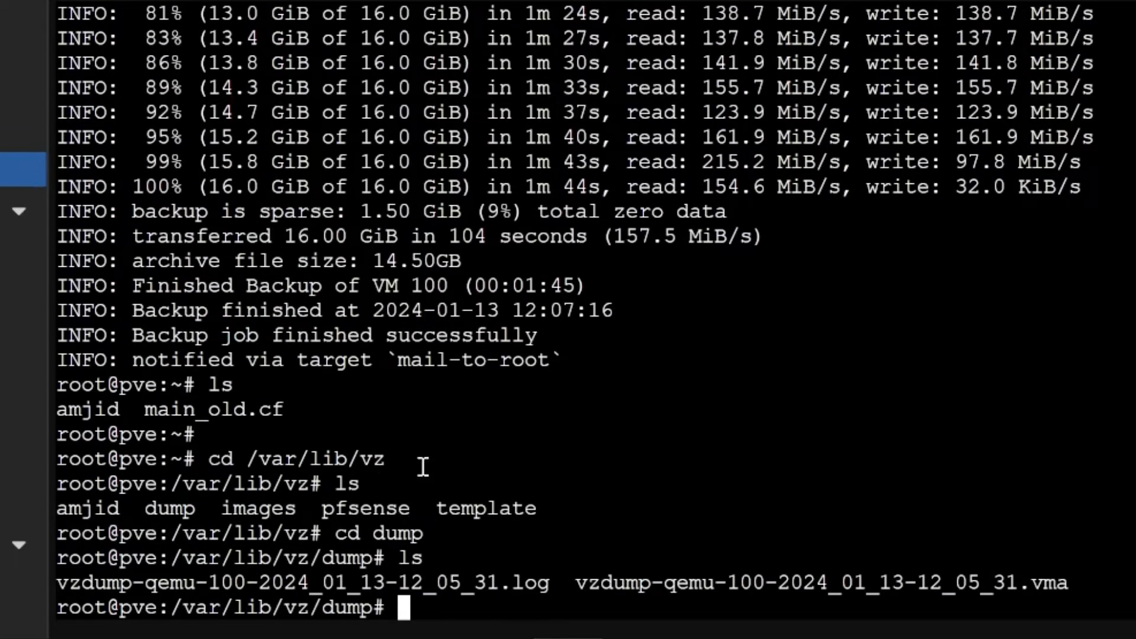
mouse_move(806, 597)
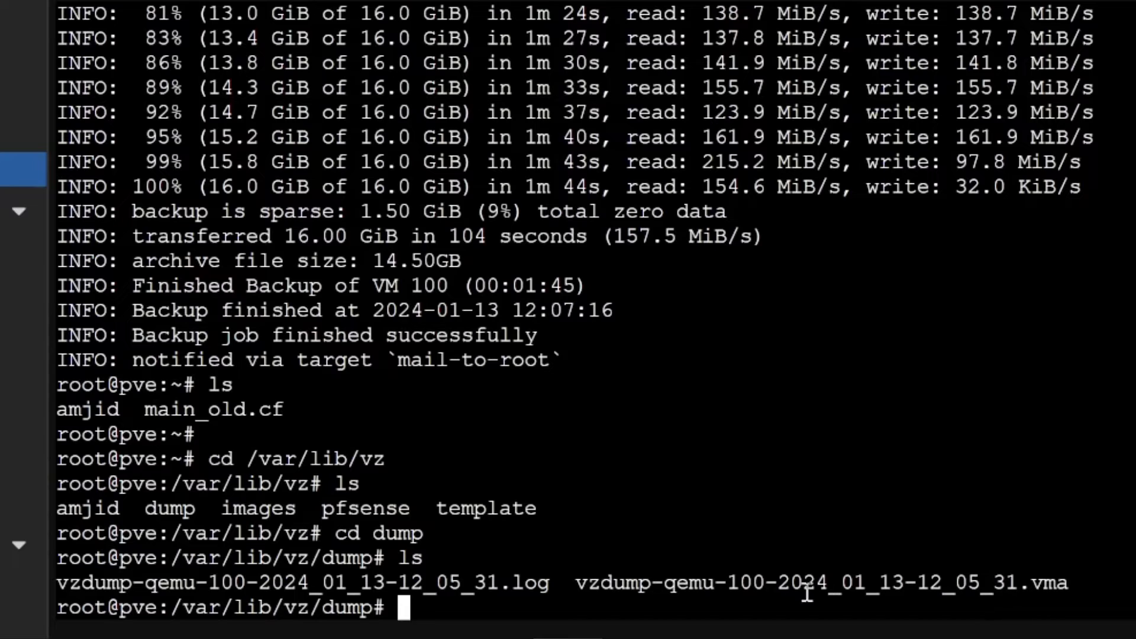
mouse_move(909, 598)
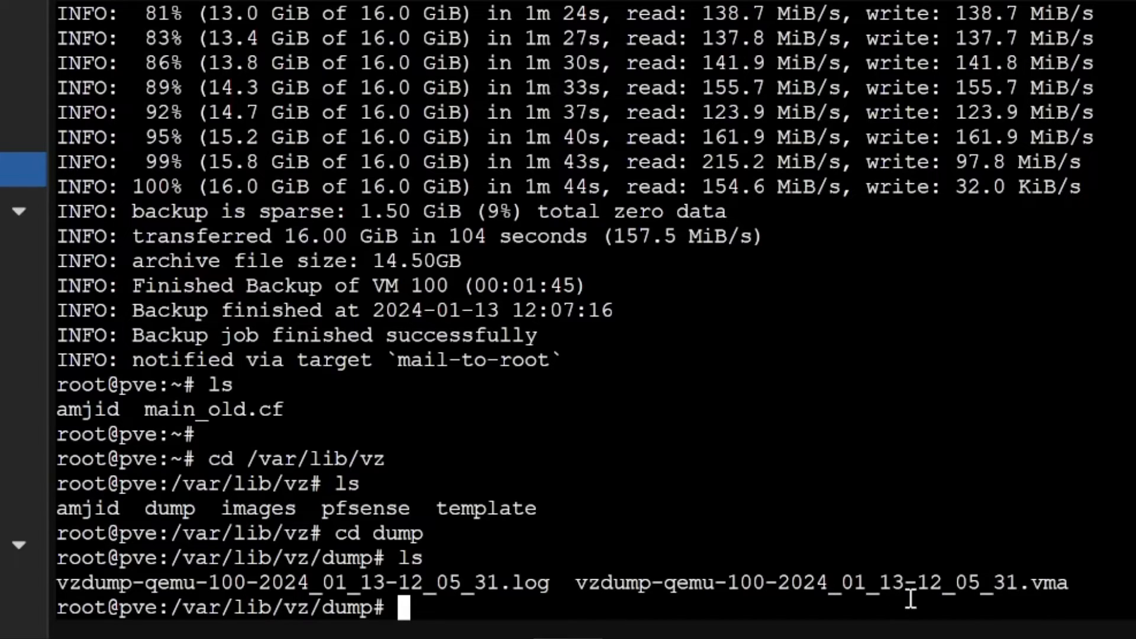
mouse_move(632, 587)
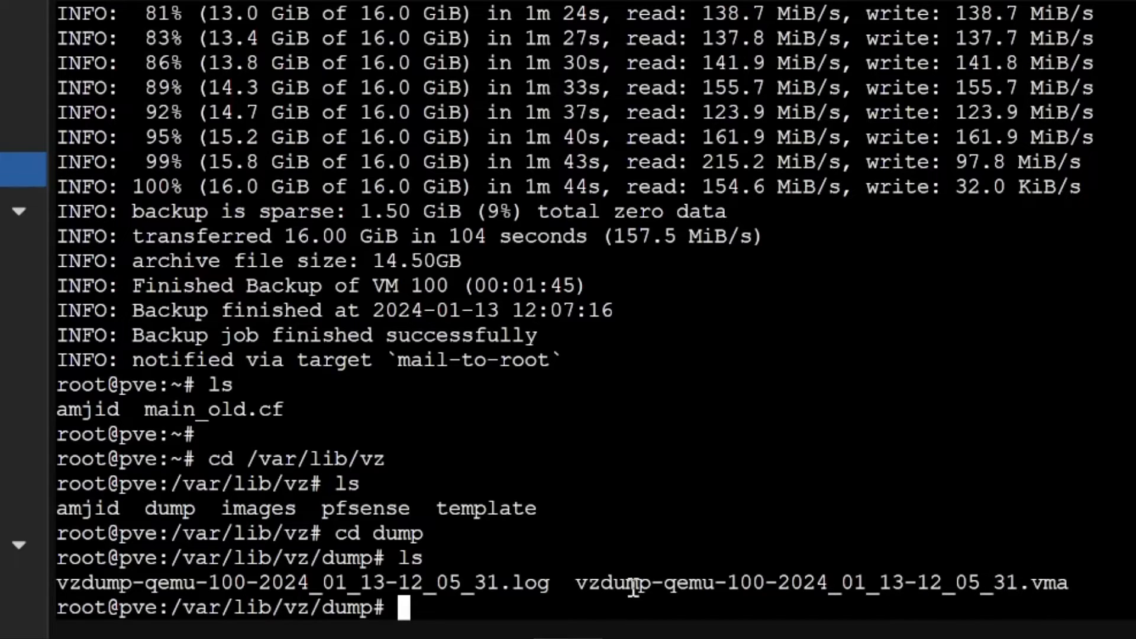
Display the vzdump-qemu-100-2024_01_13-12_05_31.log backup log and clear the shell
double_click(303, 584)
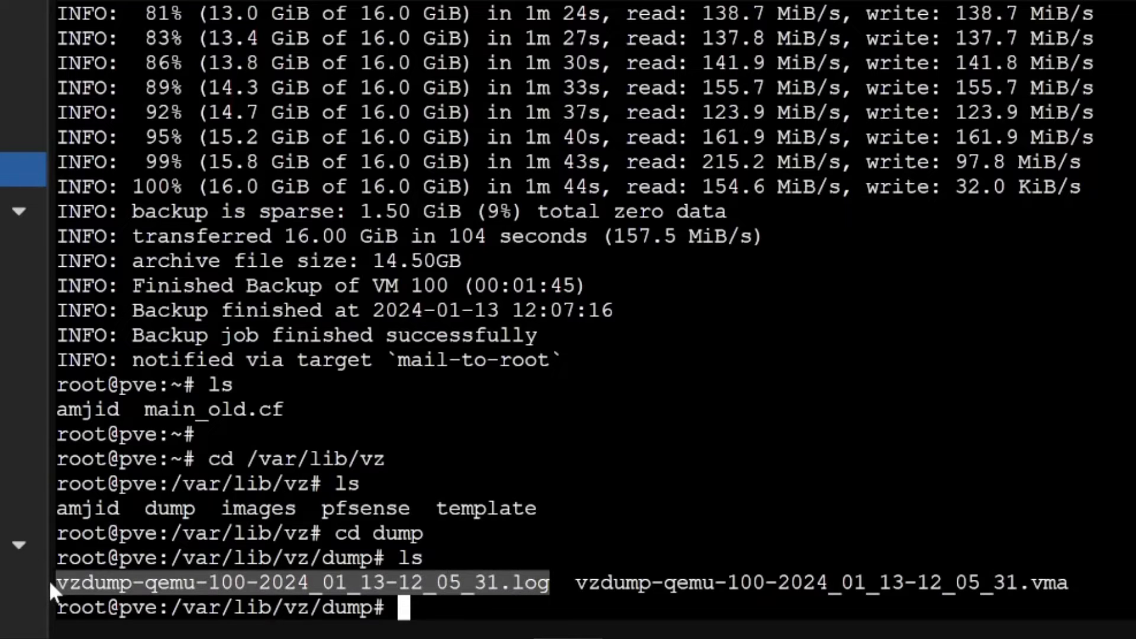
type("cat")
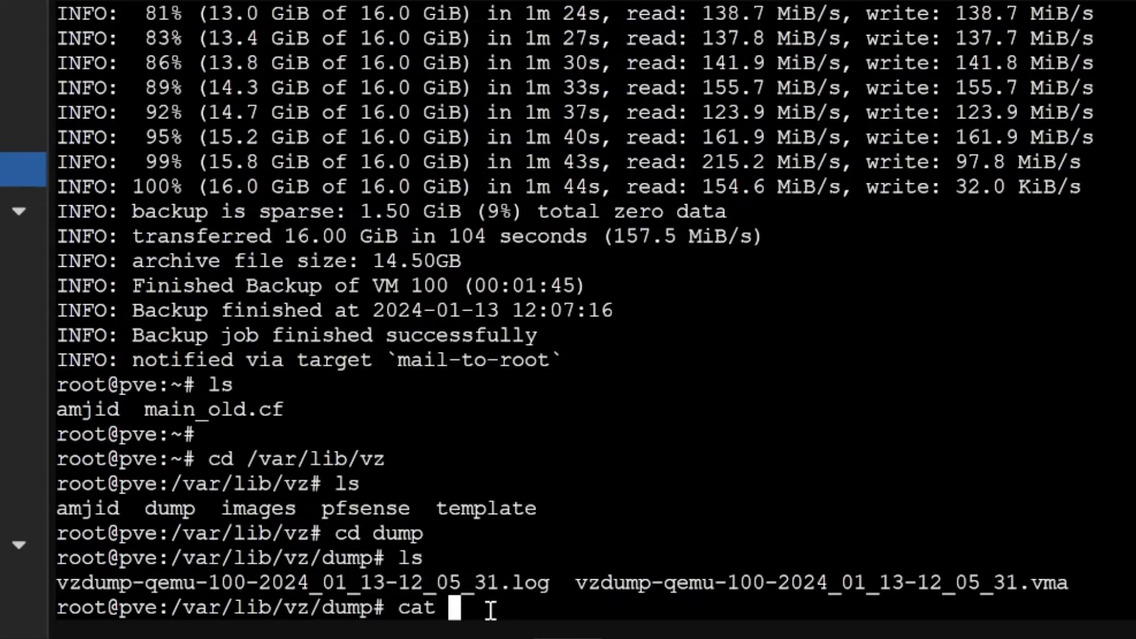
type("vzdump-qemu-100-2024_01_13-12_05_31.log")
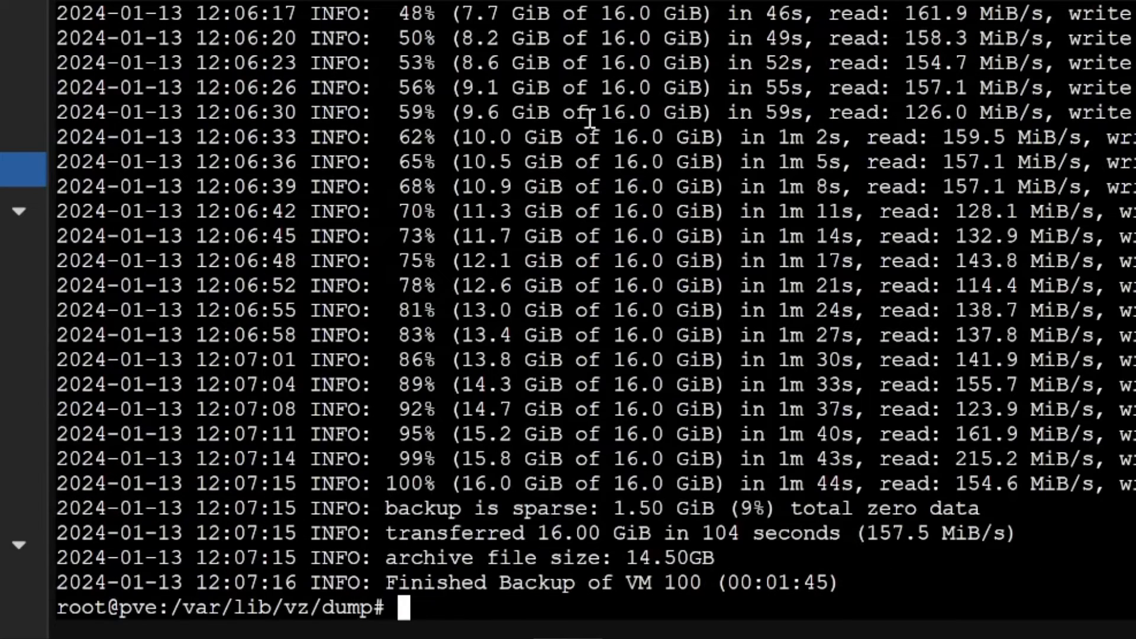
type("c")
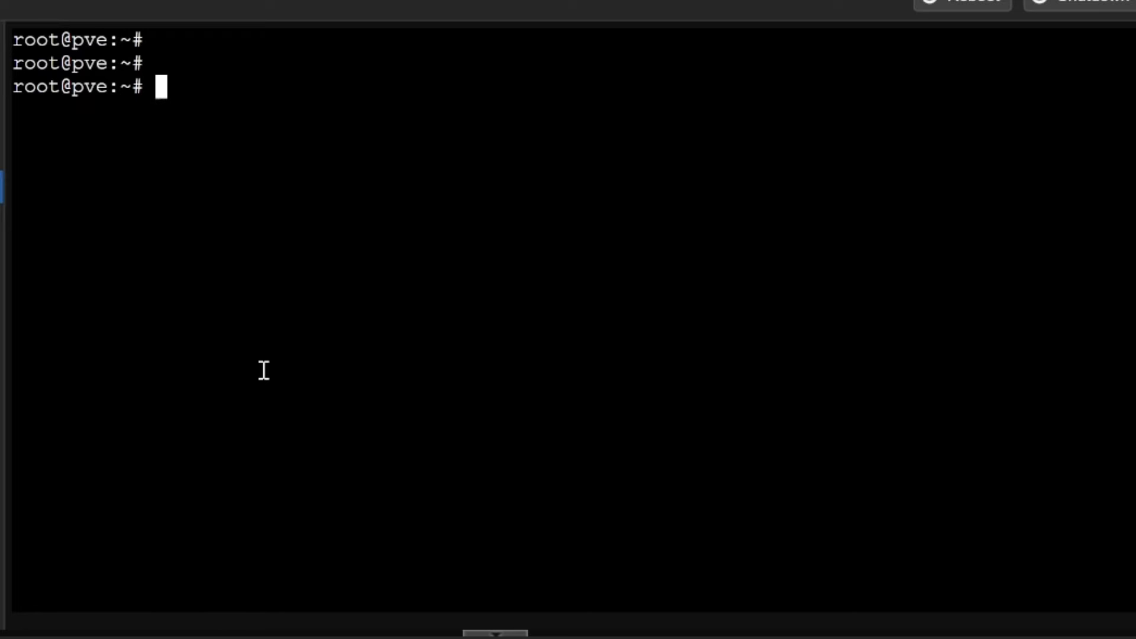
List VMs and containers with qm list and pct list, then enter the docker container 101
type("qm config")
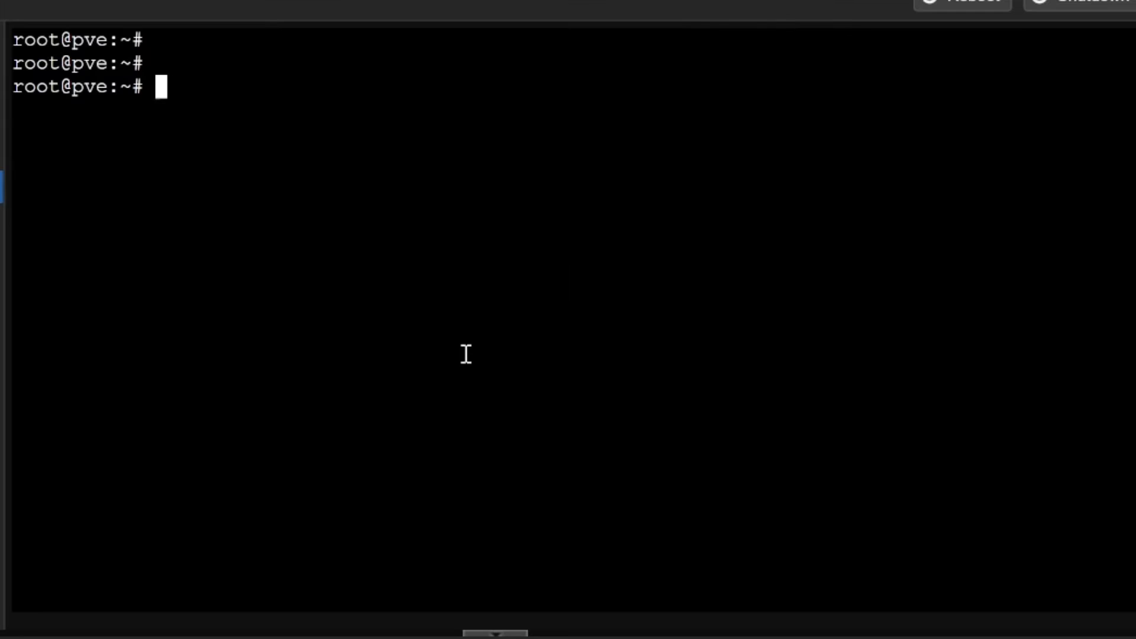
type("qm list")
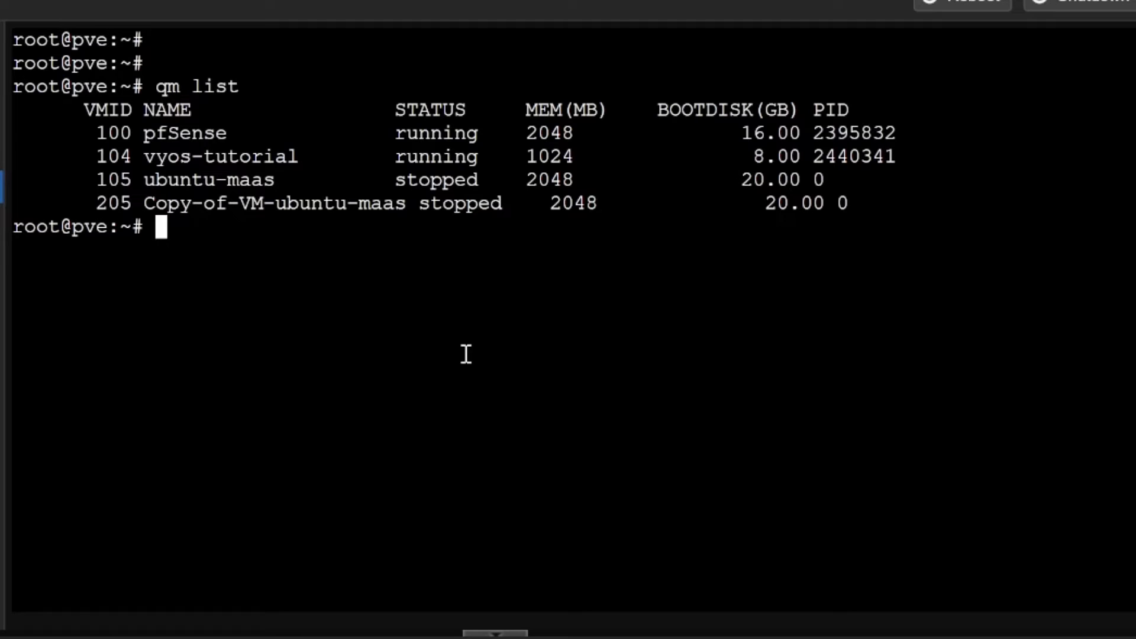
type("pct list")
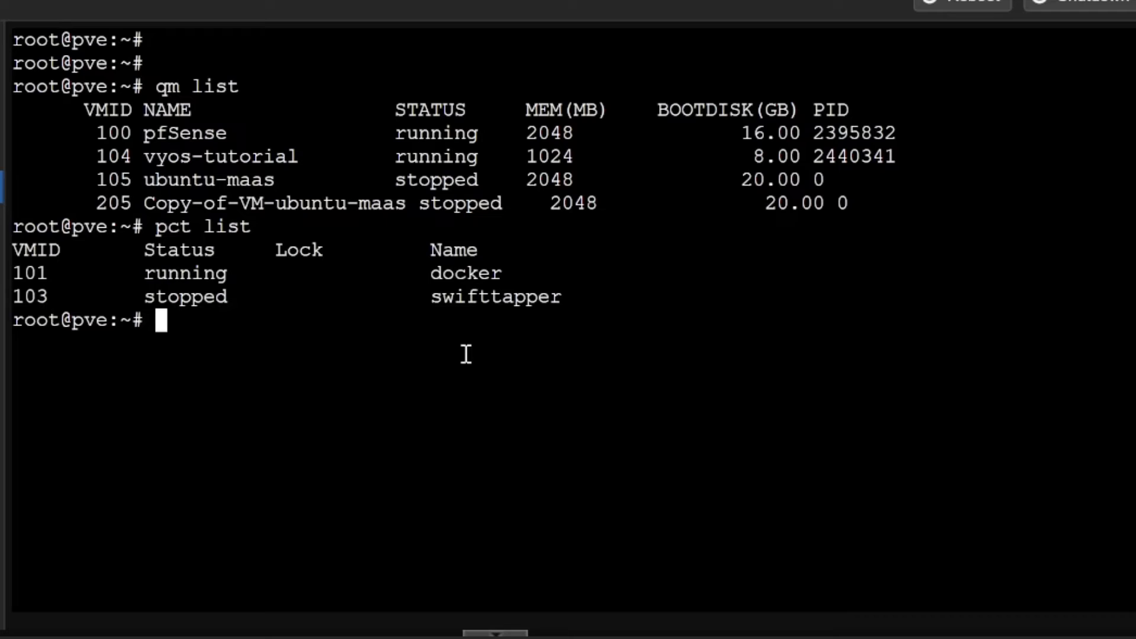
mouse_move(564, 413)
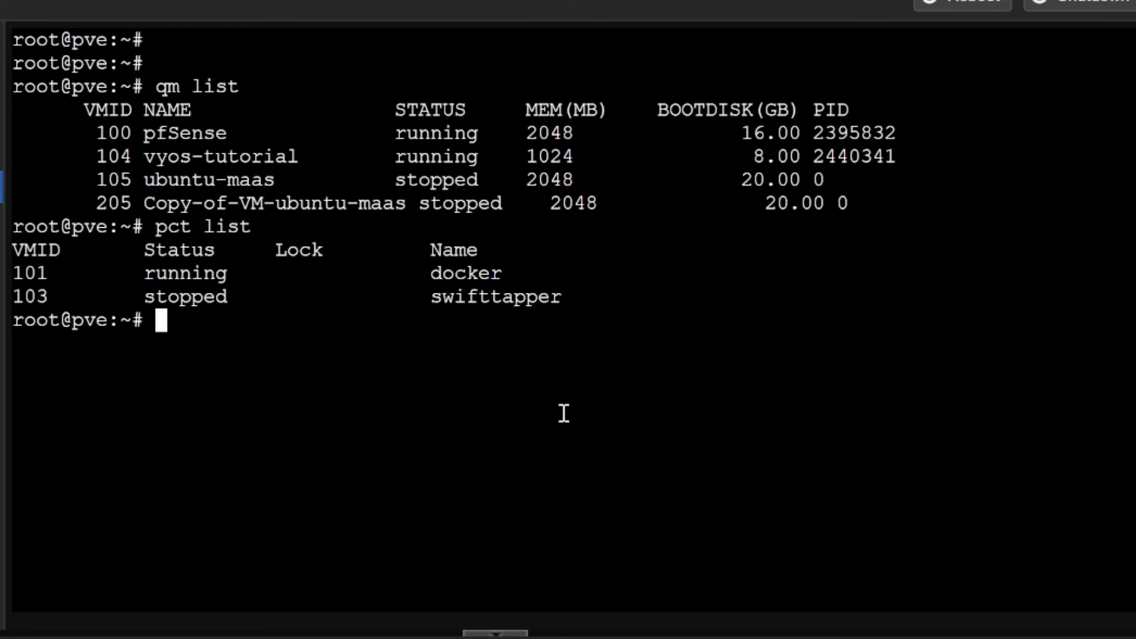
mouse_move(728, 377)
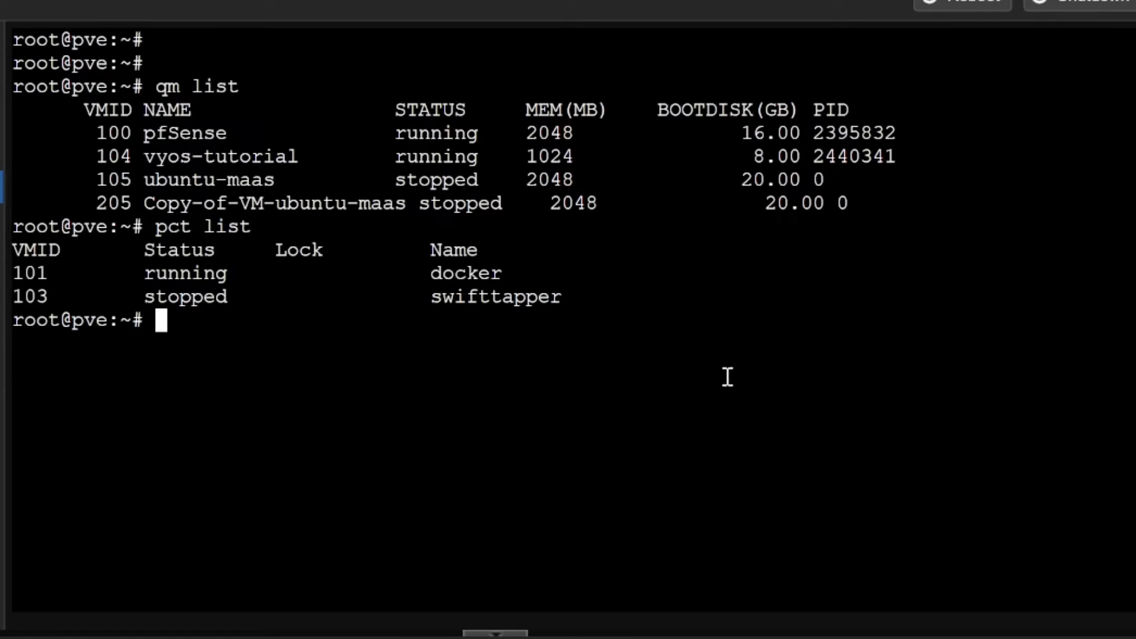
type("pct enter 101")
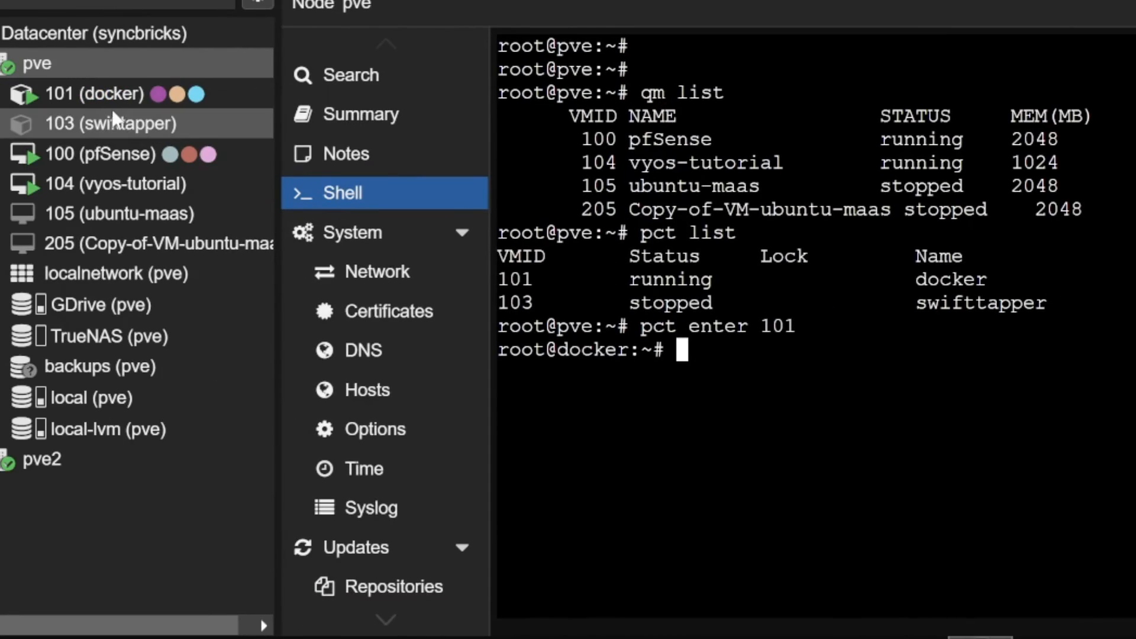
Exit container 101 back to the pve node prompt and start pveperf
type("ex")
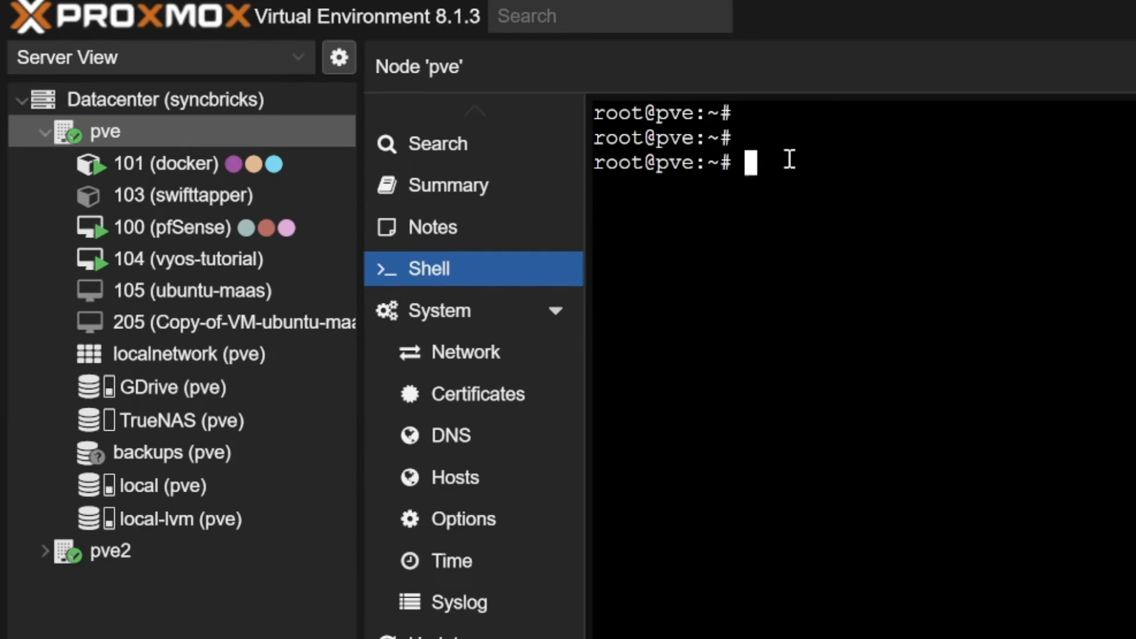
type("pveperf")
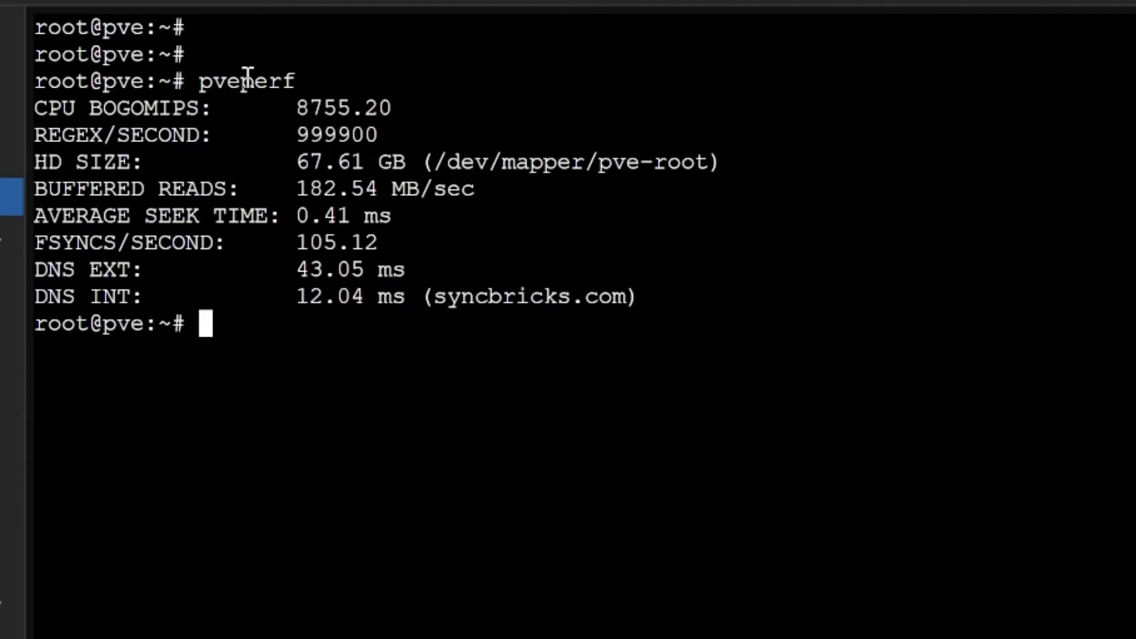
Refresh package lists and run apt upgrade to update postfix to 3.7.9, then list block devices with lsblk
type("apt update")
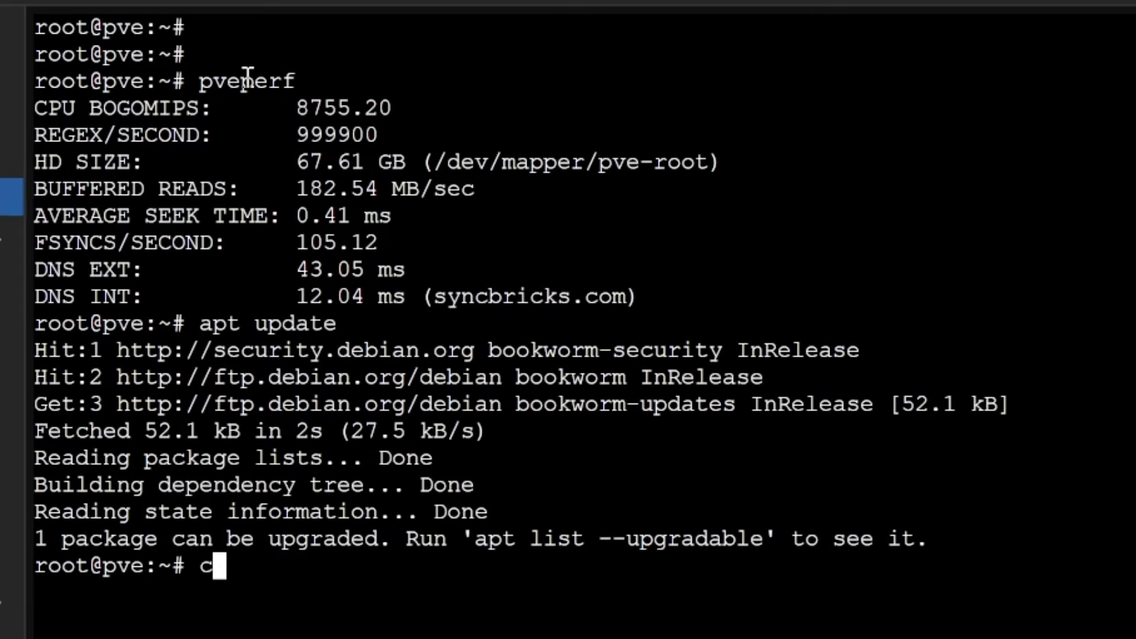
type("pt upgrade")
type("y")
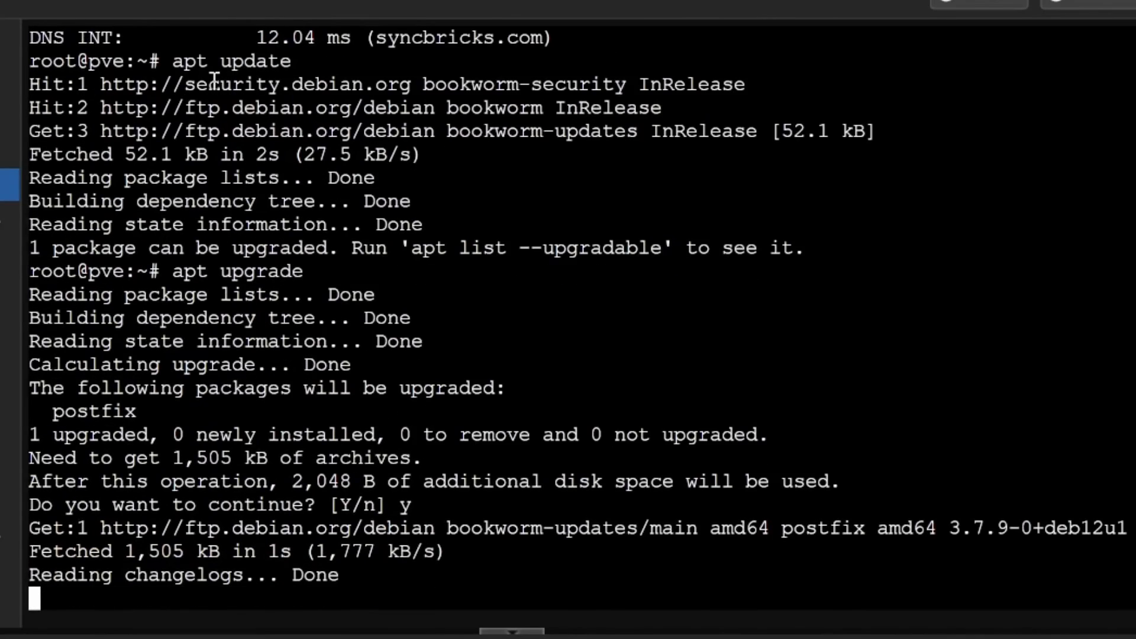
scroll("down", 3)
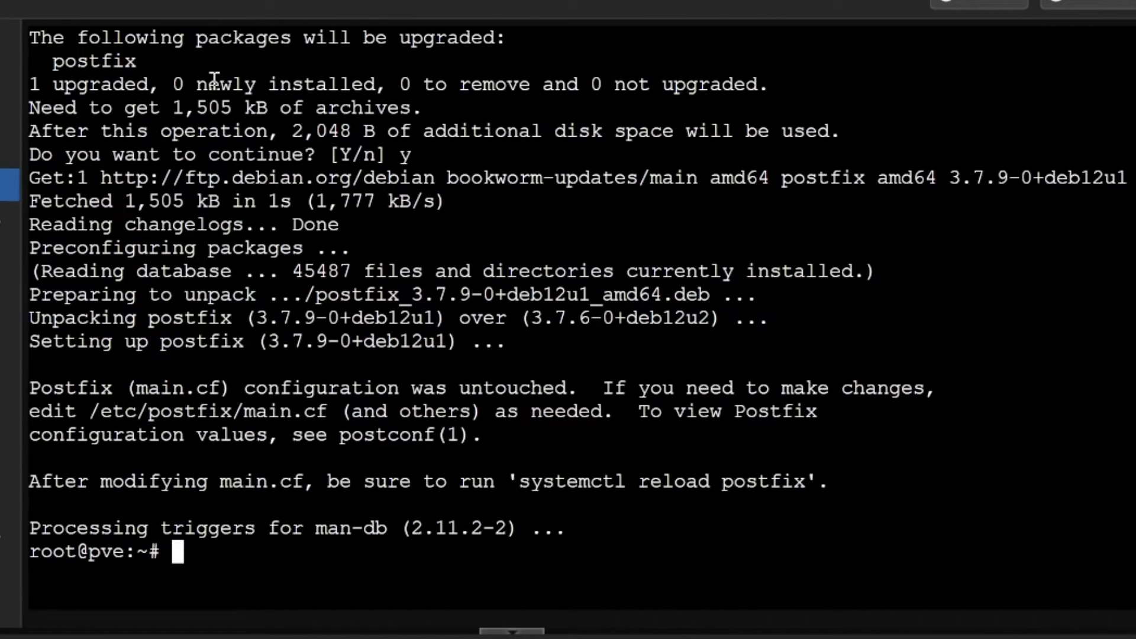
type("lsblk")
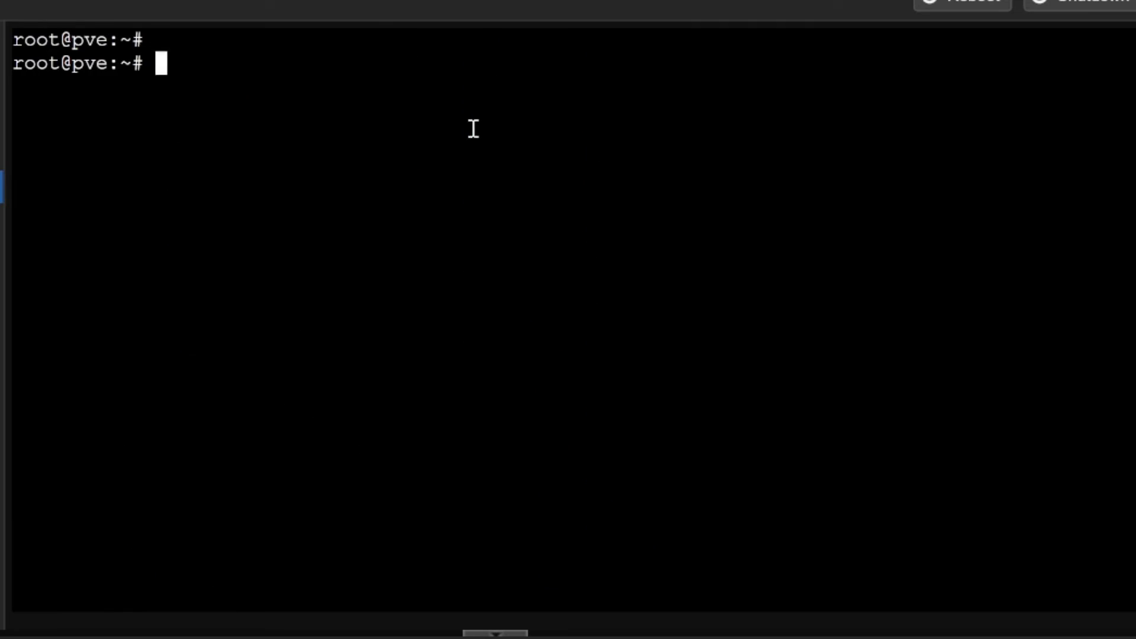
Show disk usage for all mounted filesystems with df -h, including the 1.7T TrueNAS share
type("d")
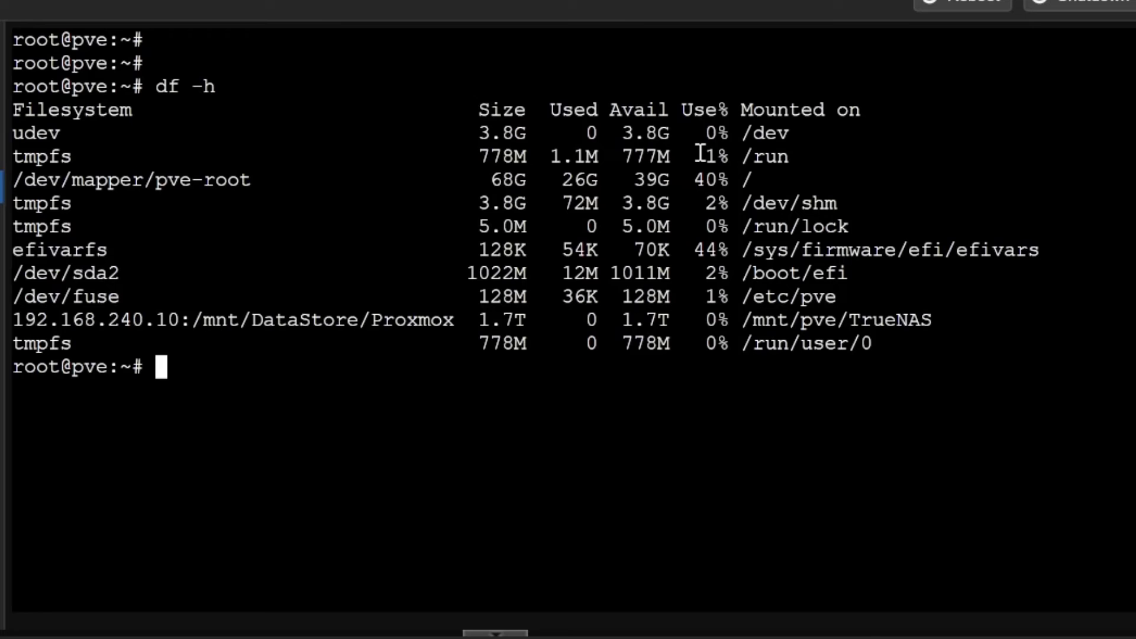
mouse_move(569, 119)
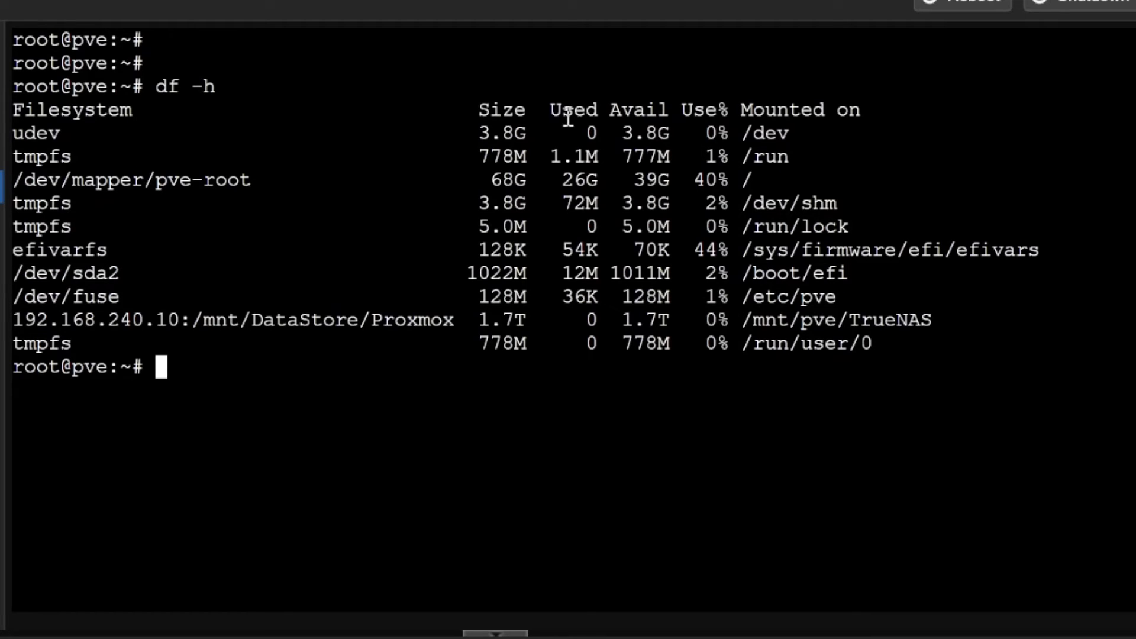
mouse_move(457, 327)
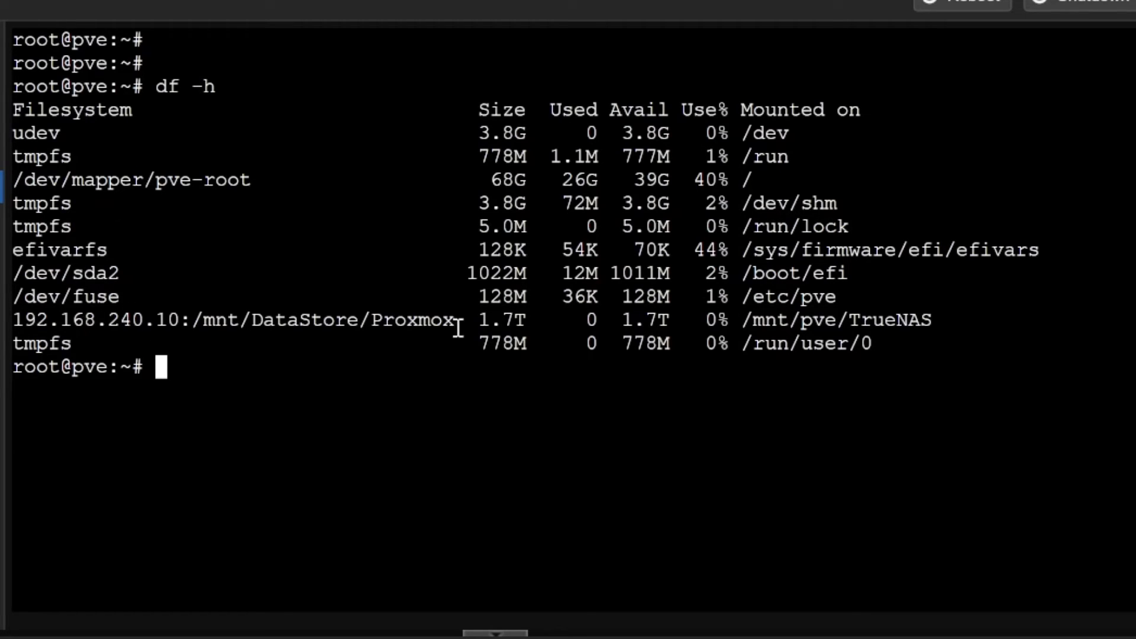
mouse_move(754, 321)
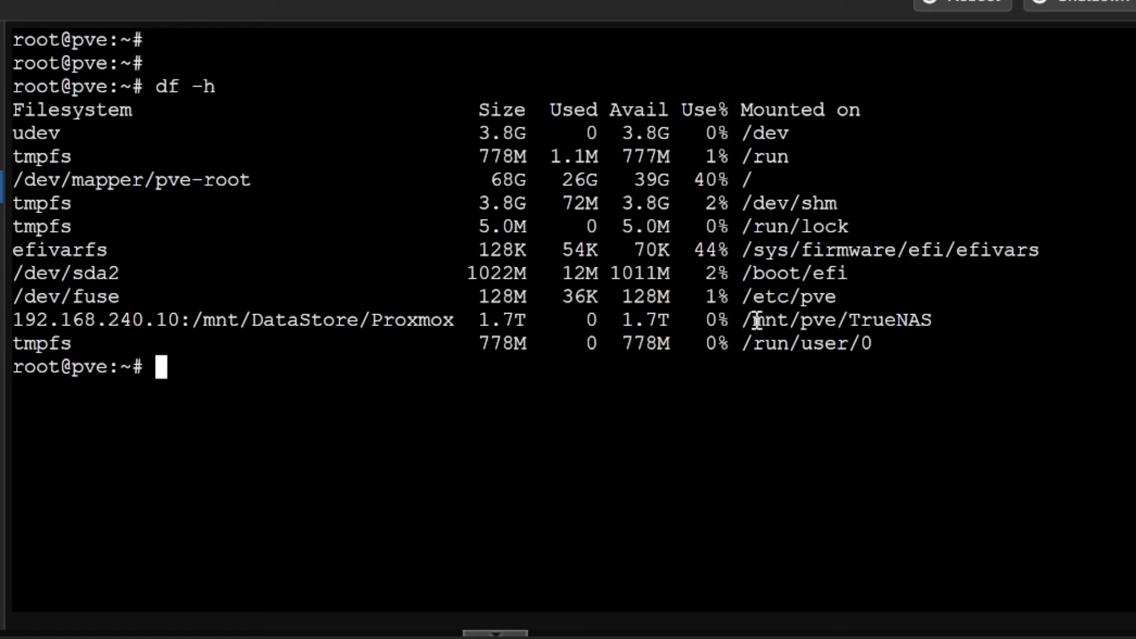
double_click(893, 320)
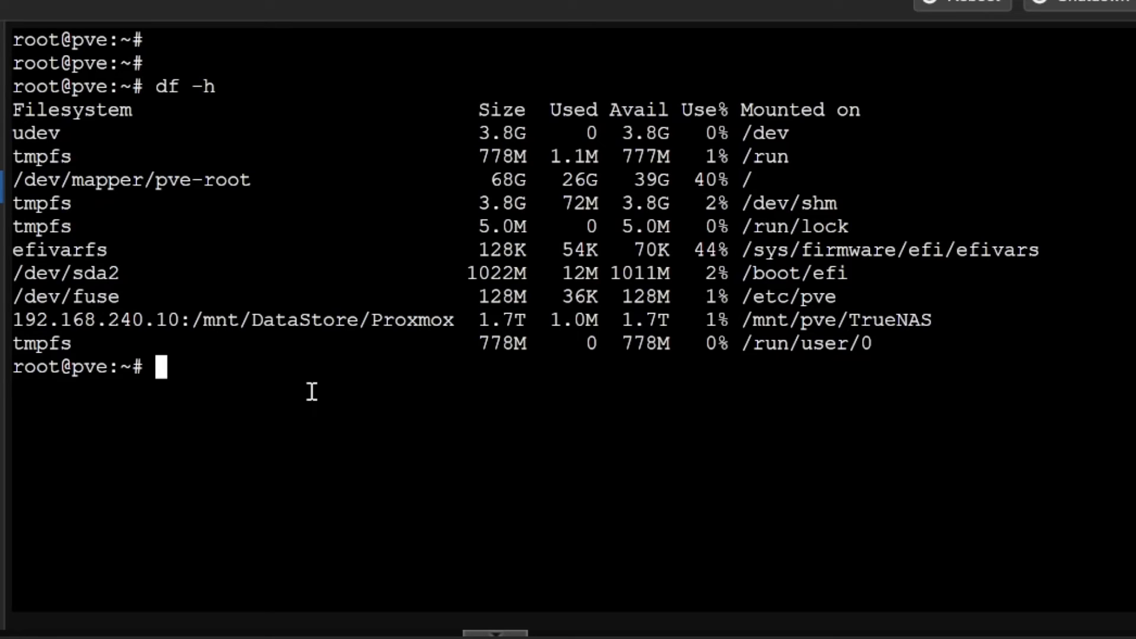
type("free -h")
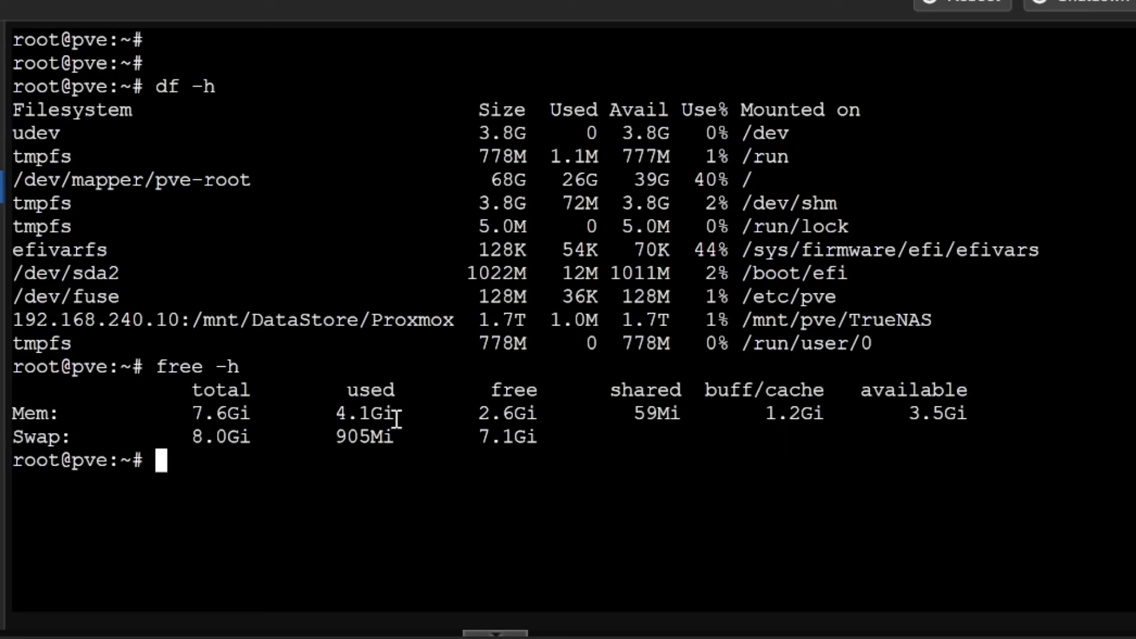
mouse_move(447, 443)
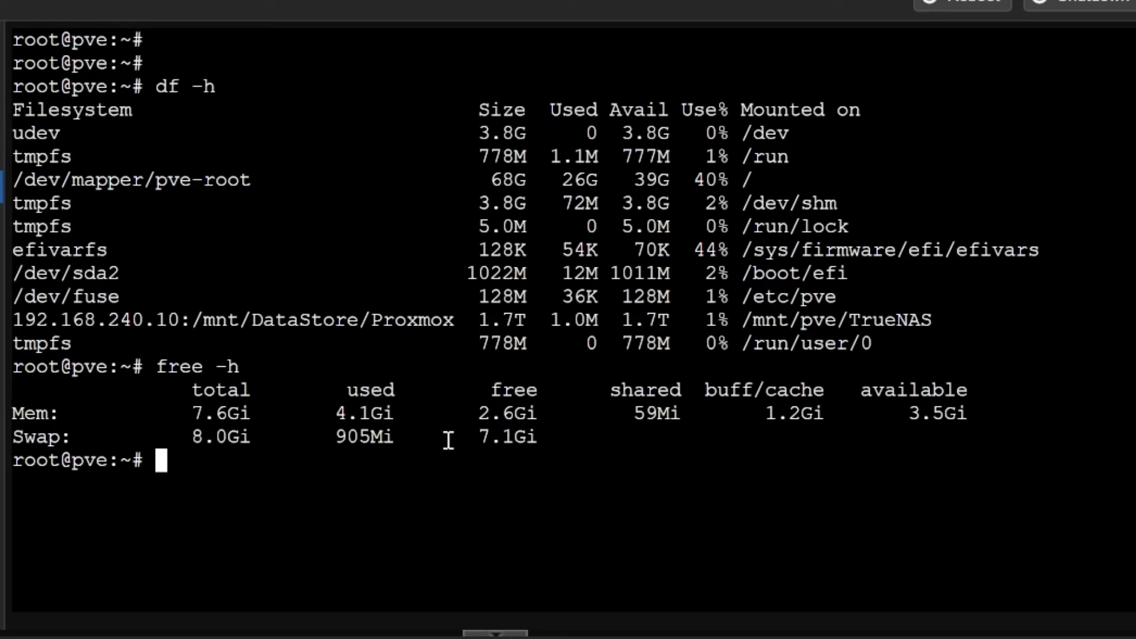
Show node memory usage: 4.1Gi of 7.6Gi used and 905Mi of 8.0Gi swap in use
type("pvesm status")
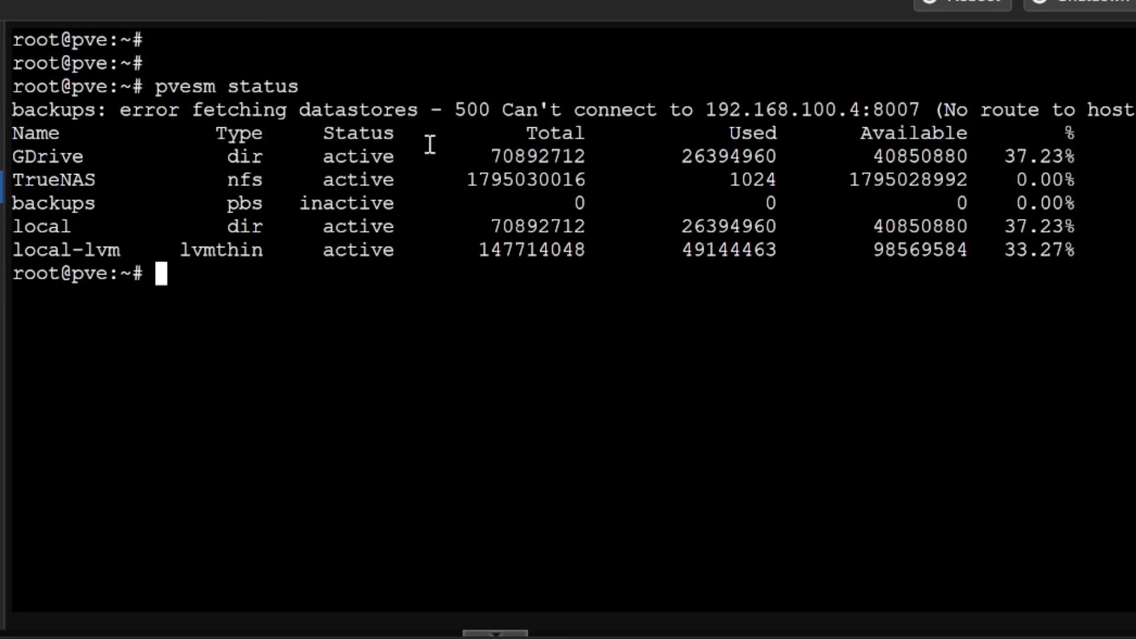
mouse_move(251, 118)
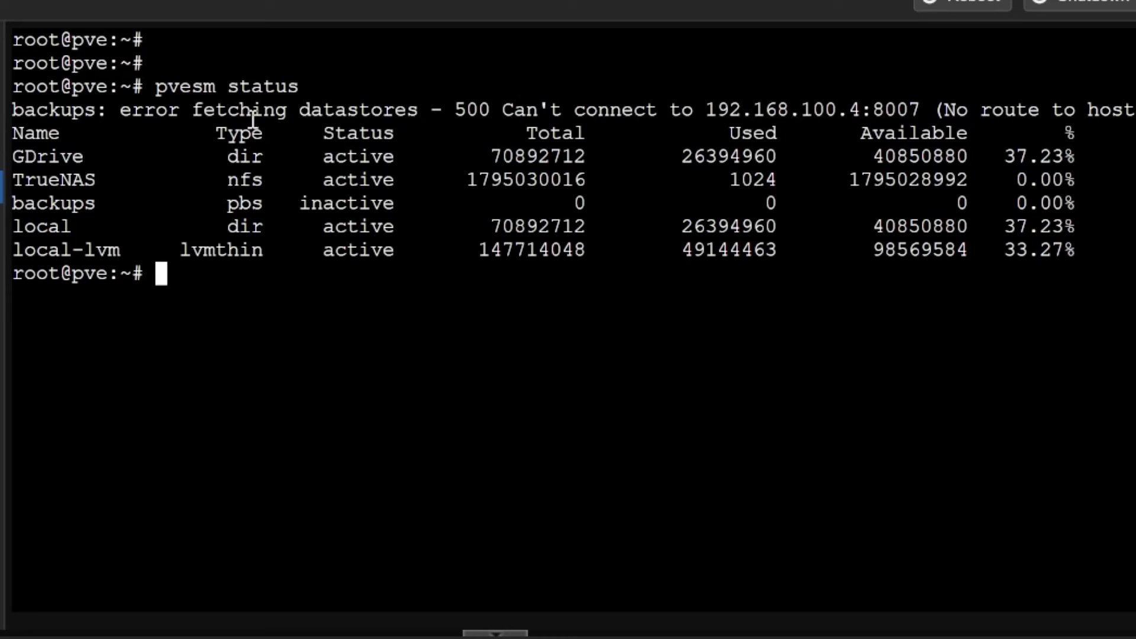
mouse_move(223, 310)
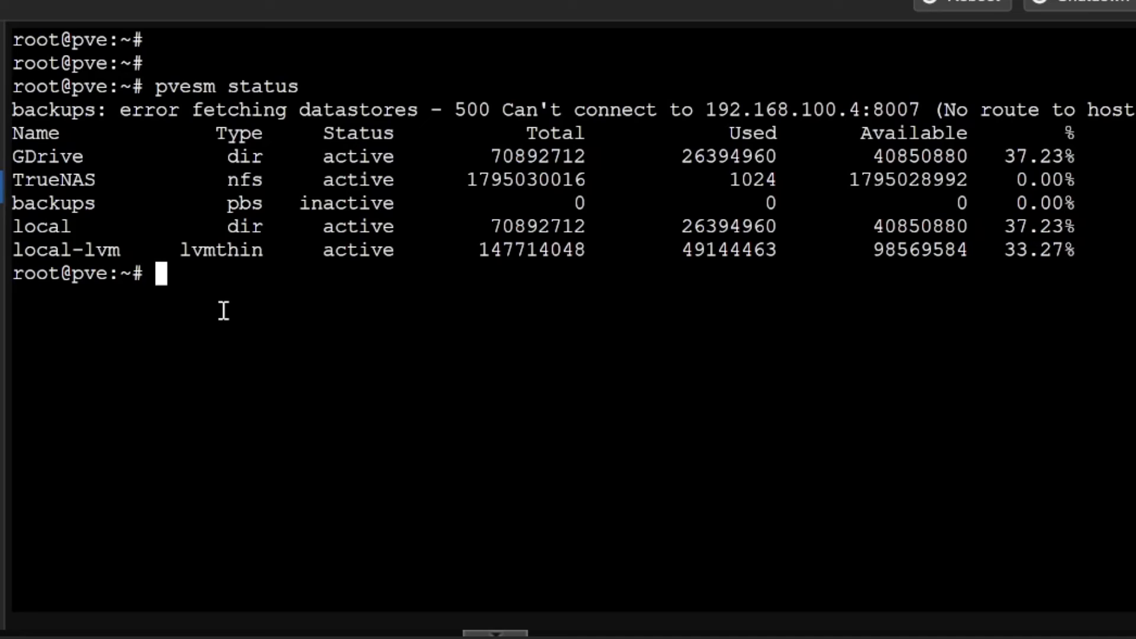
List storage status with pvesm status, then discard an unfinished pvesm add and clear the screen
type("pvesm")
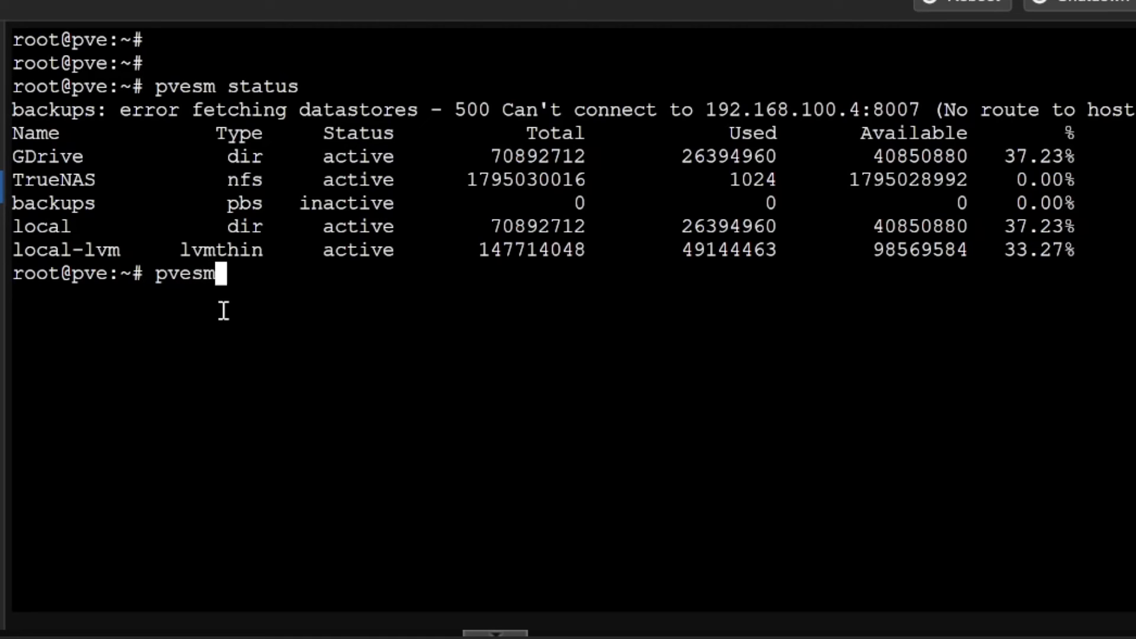
type("add")
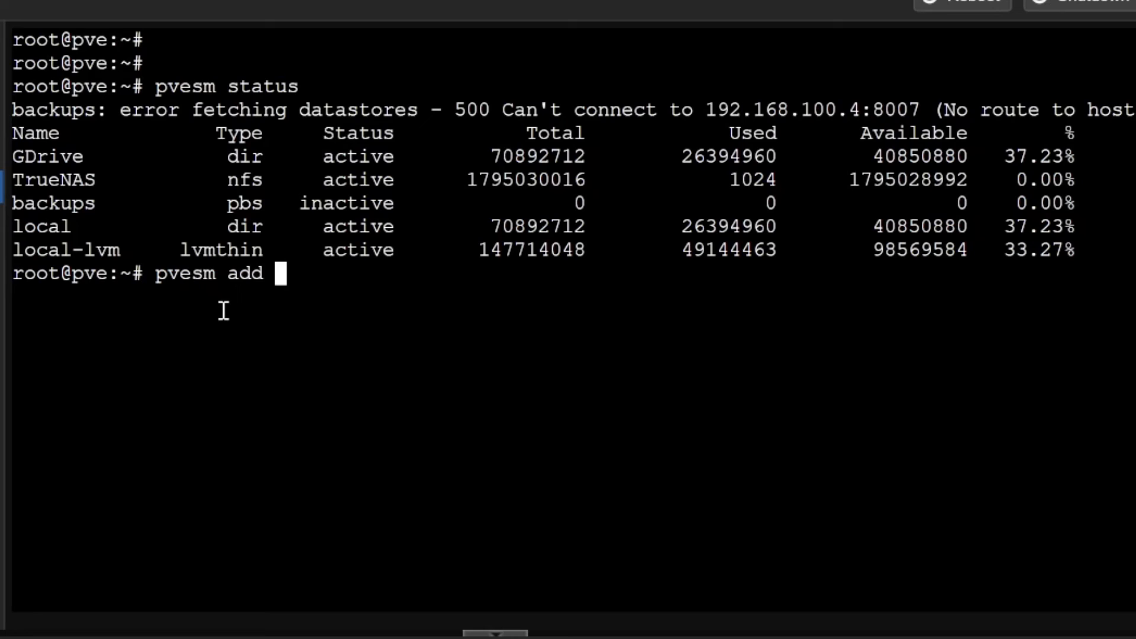
key("Backspace")
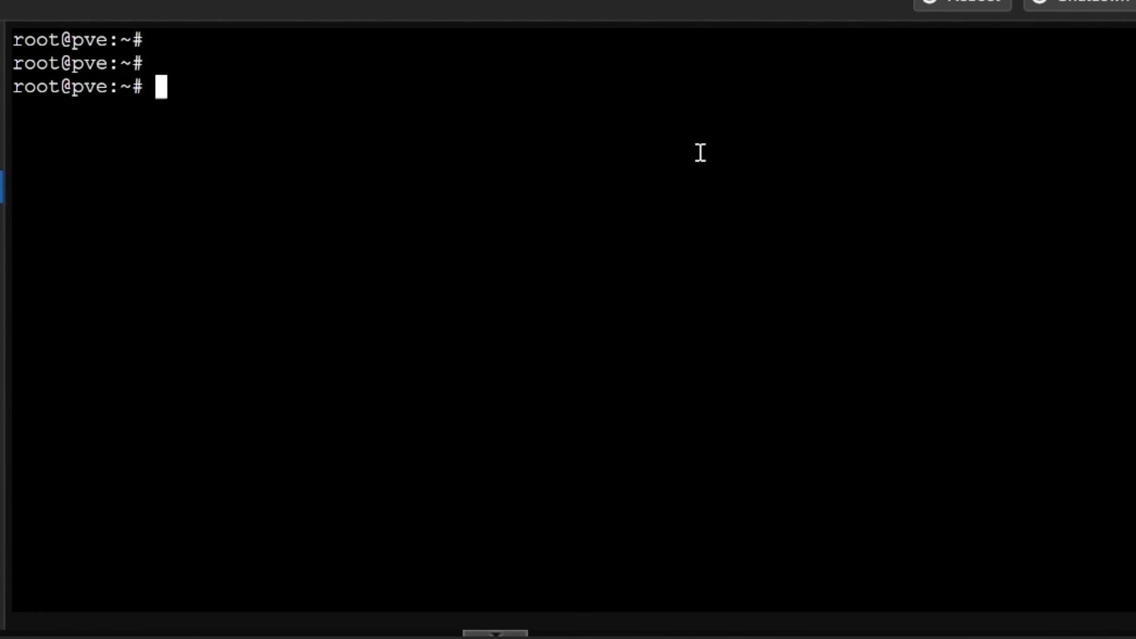
Enter the journalctl command at the node shell prompt to view system logs
type("journalctl")
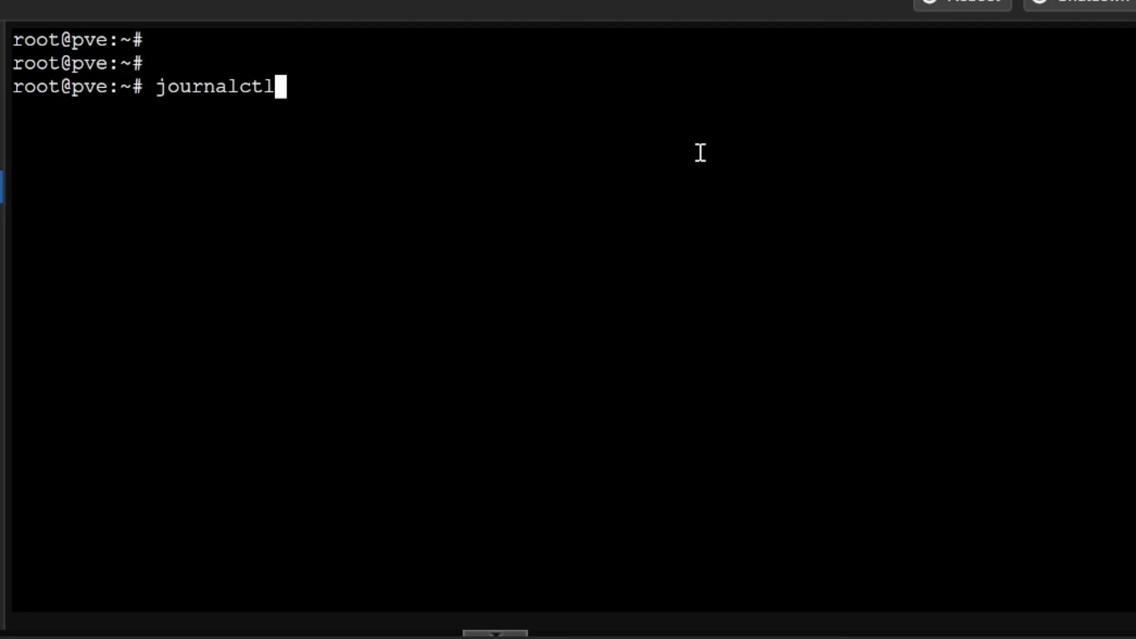